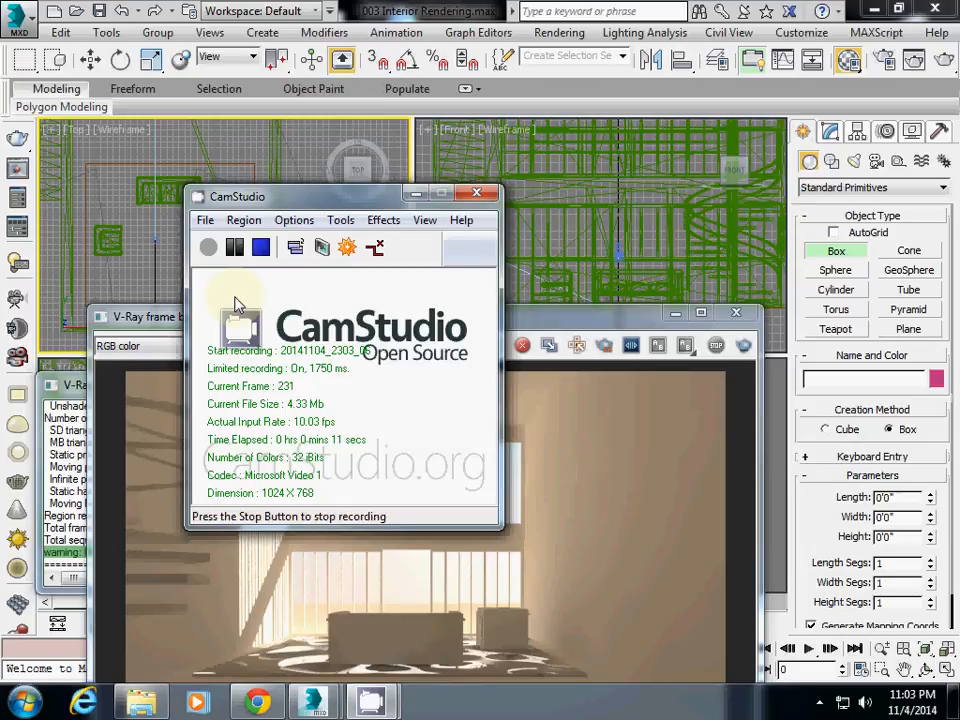
View the image001_800x400 landscape picture from the Desktop folder in Photo Viewer.
click(140, 700)
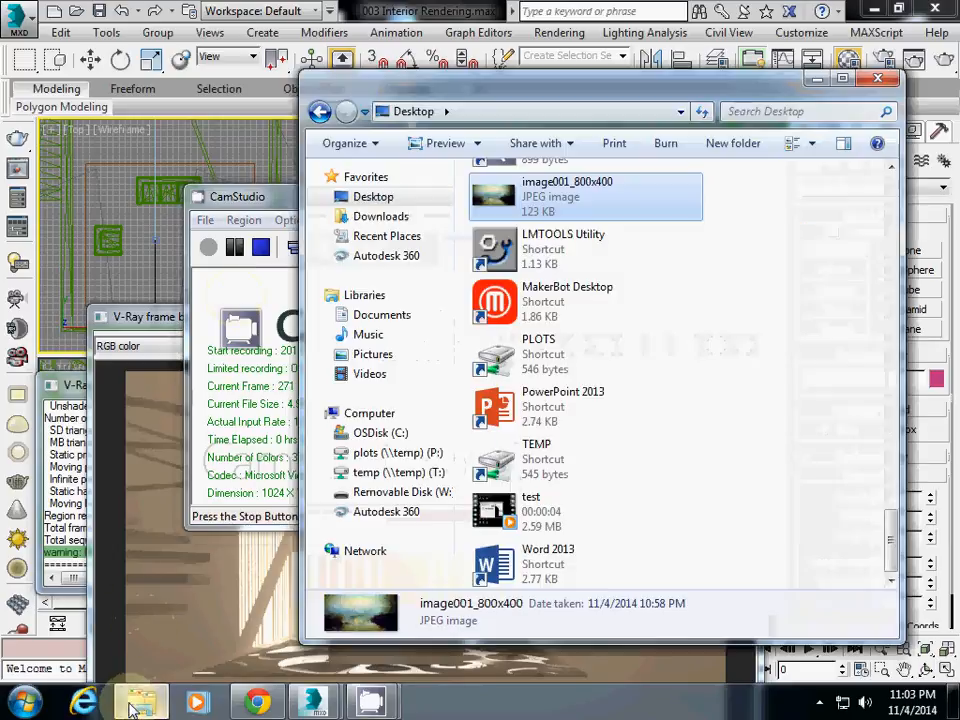
double_click(584, 196)
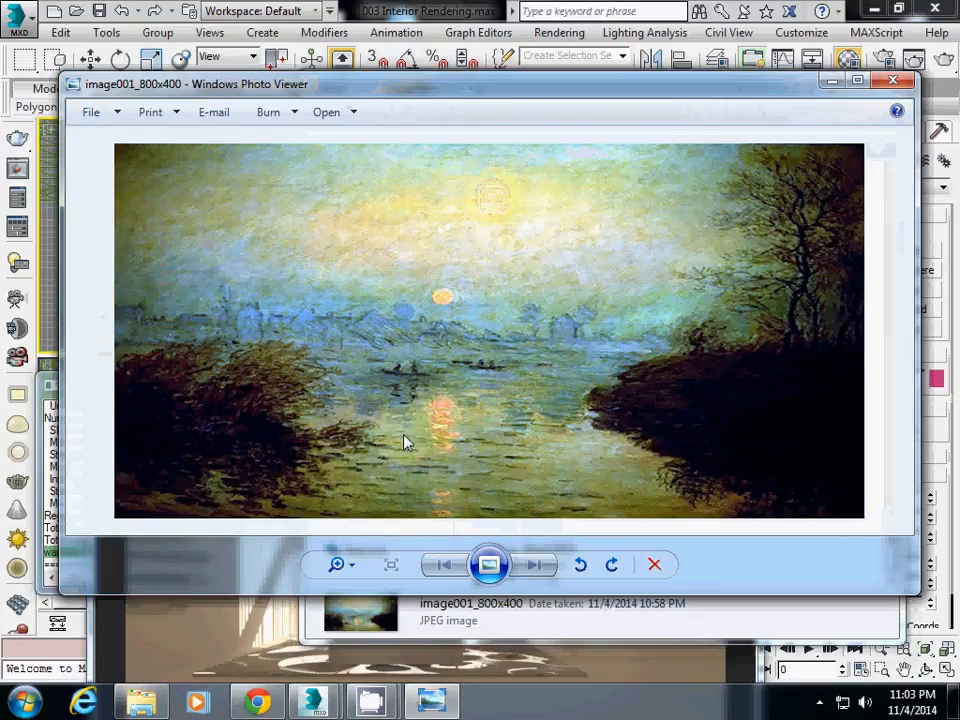
mouse_move(404, 424)
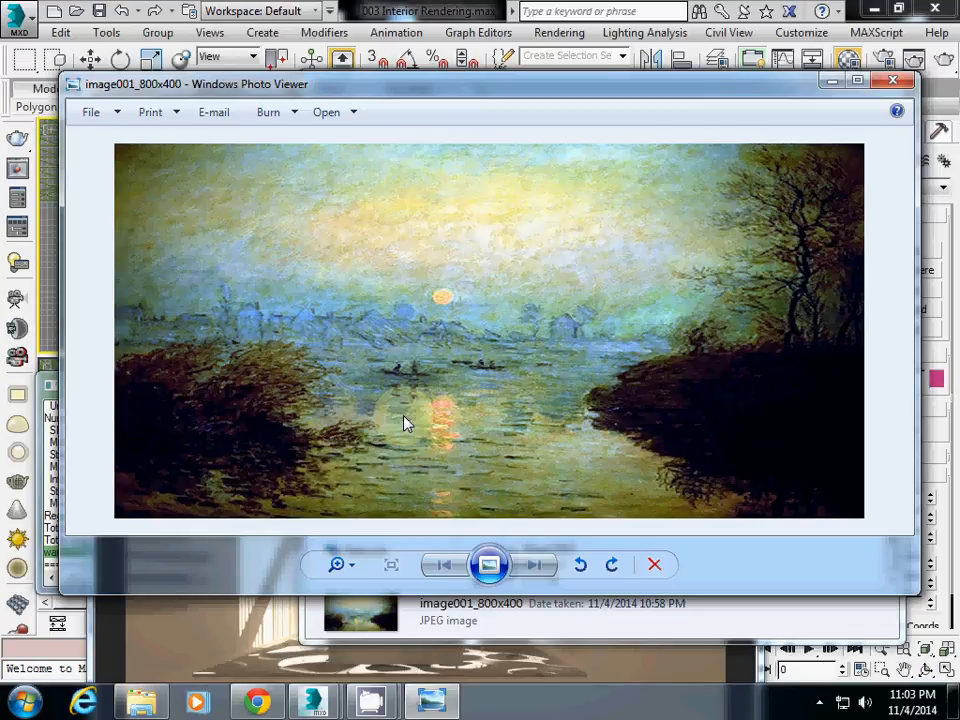
mouse_move(510, 156)
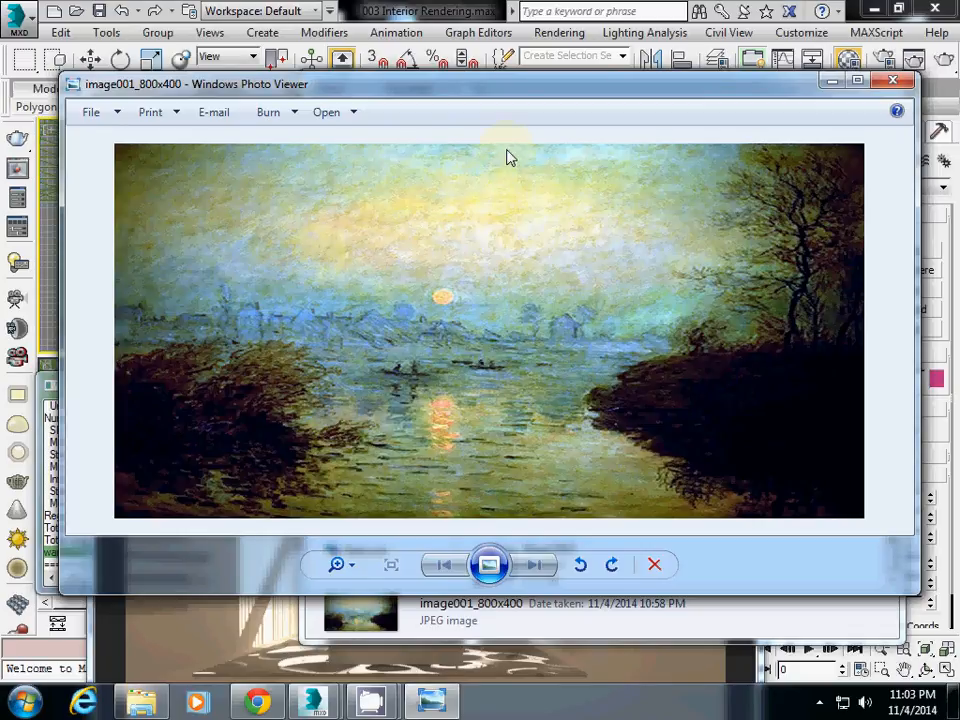
mouse_move(218, 410)
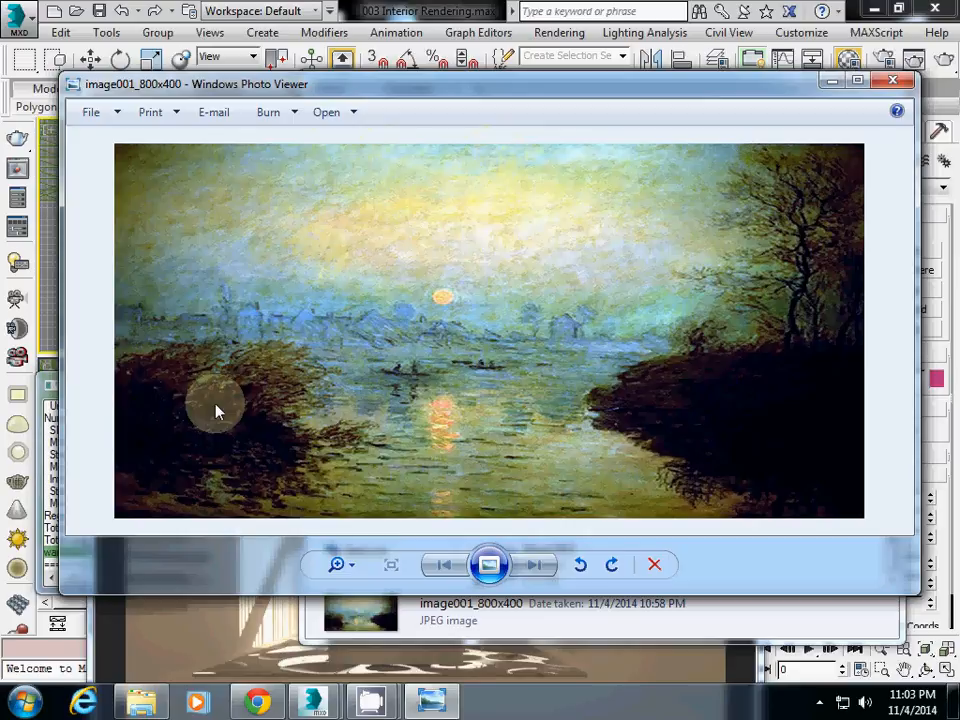
mouse_move(810, 130)
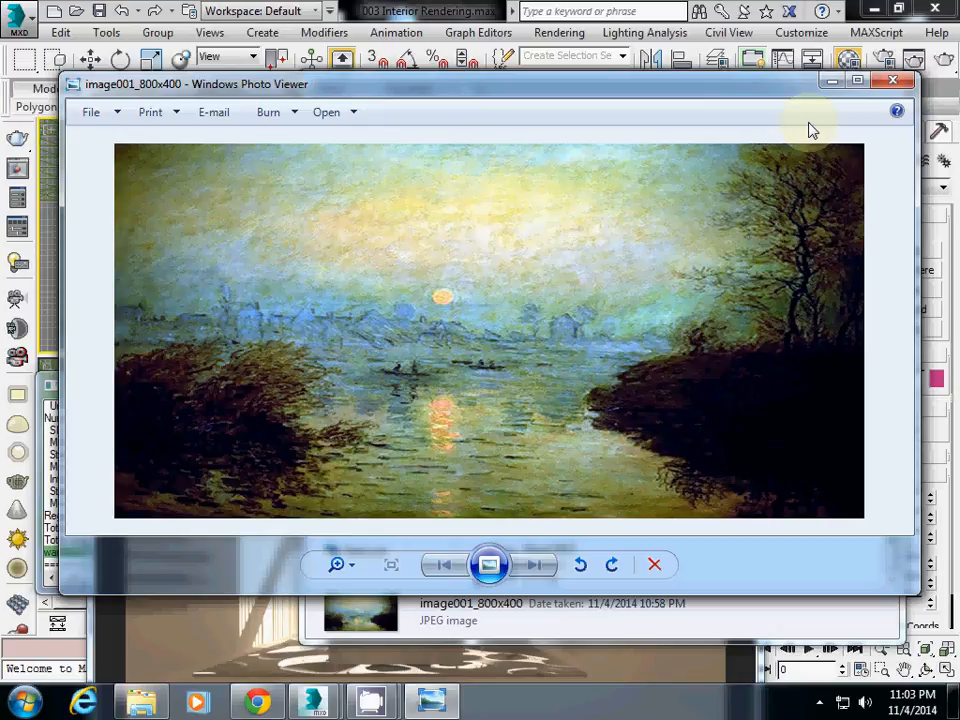
mouse_move(676, 96)
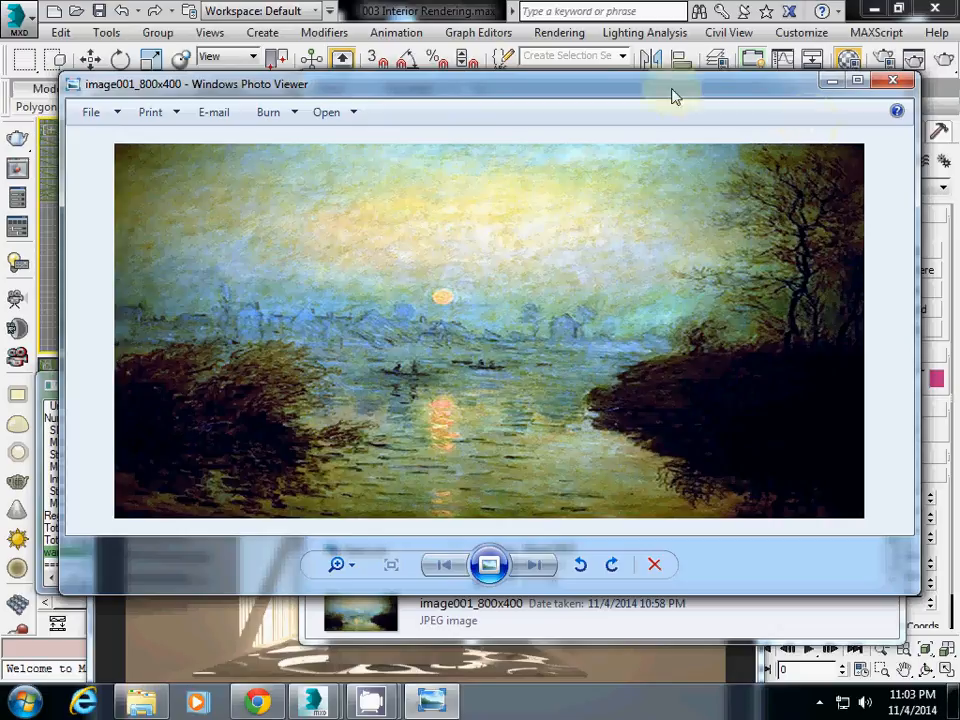
Close the viewer and draw a thin Box003 (length 8'0", height 4'0") in the Top view.
click(892, 80)
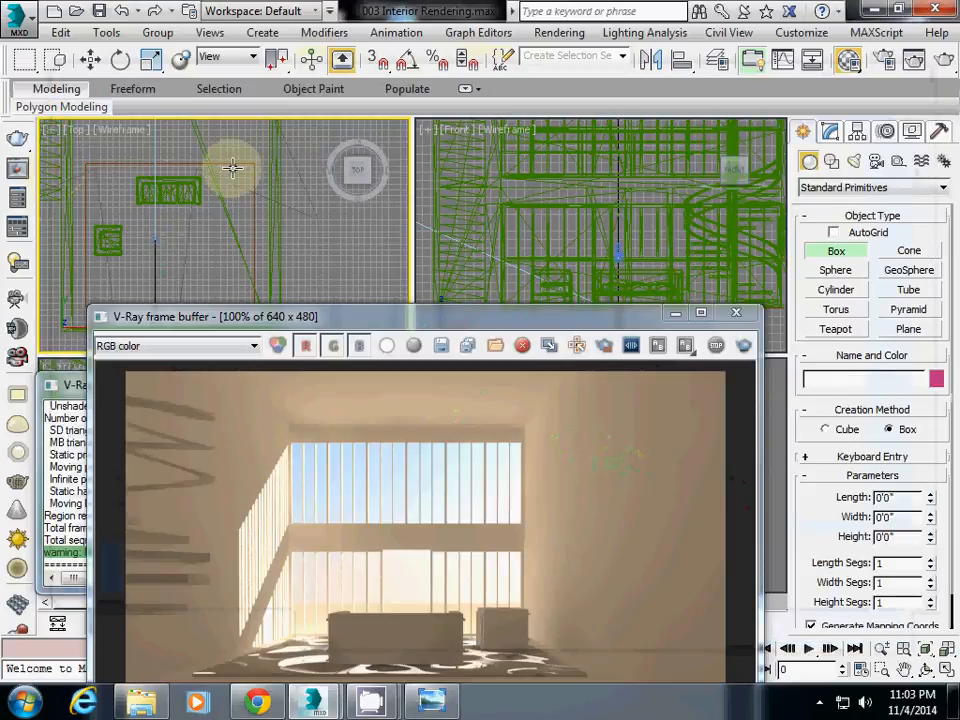
mouse_move(424, 296)
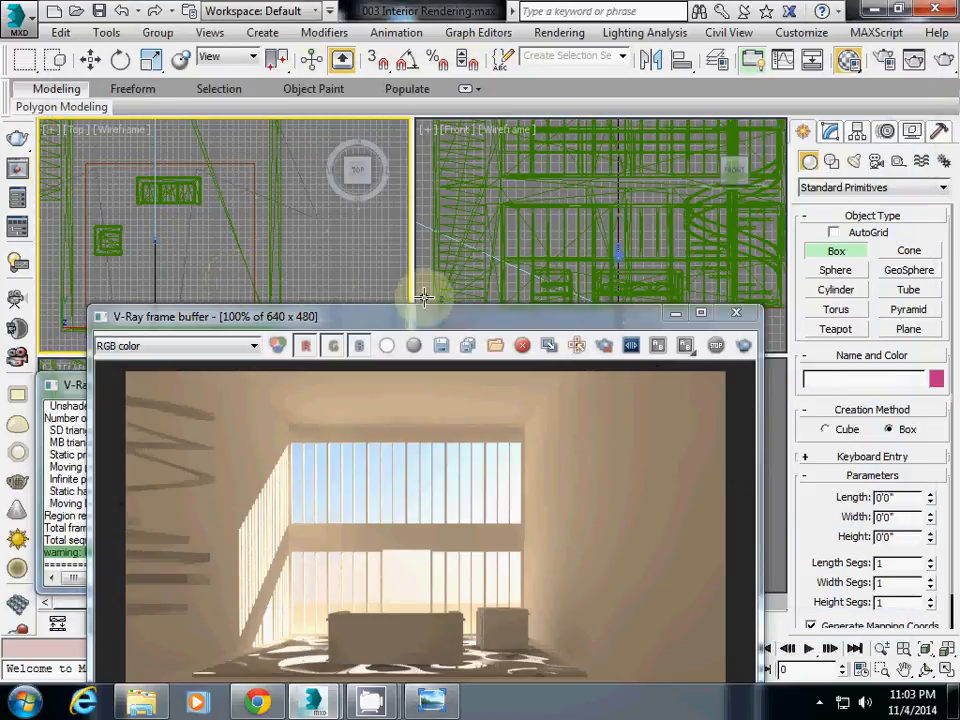
mouse_move(78, 204)
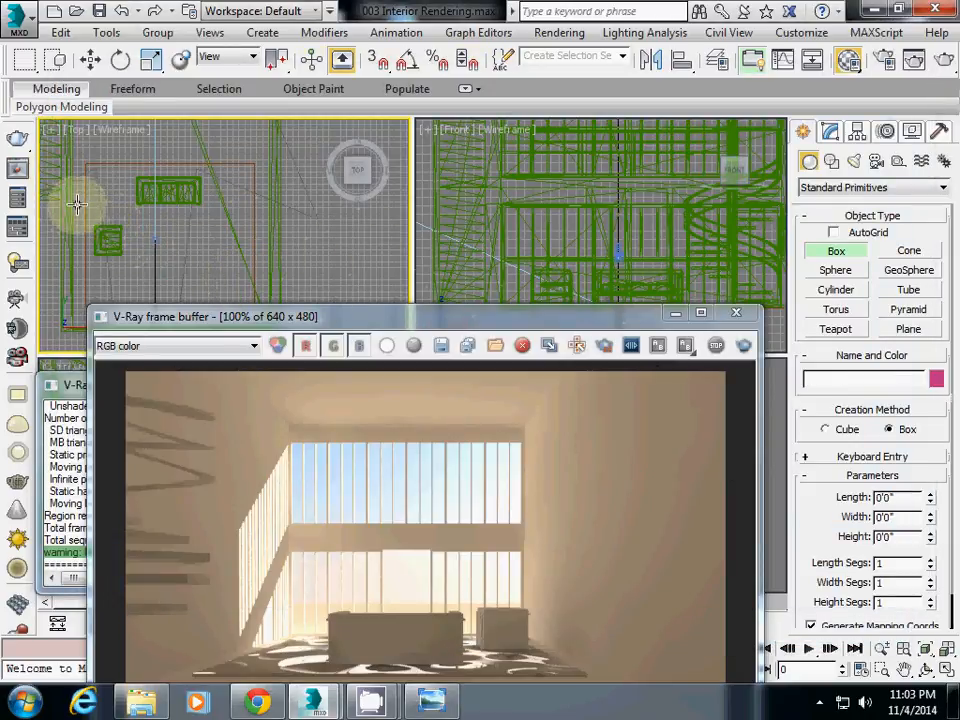
click(84, 264)
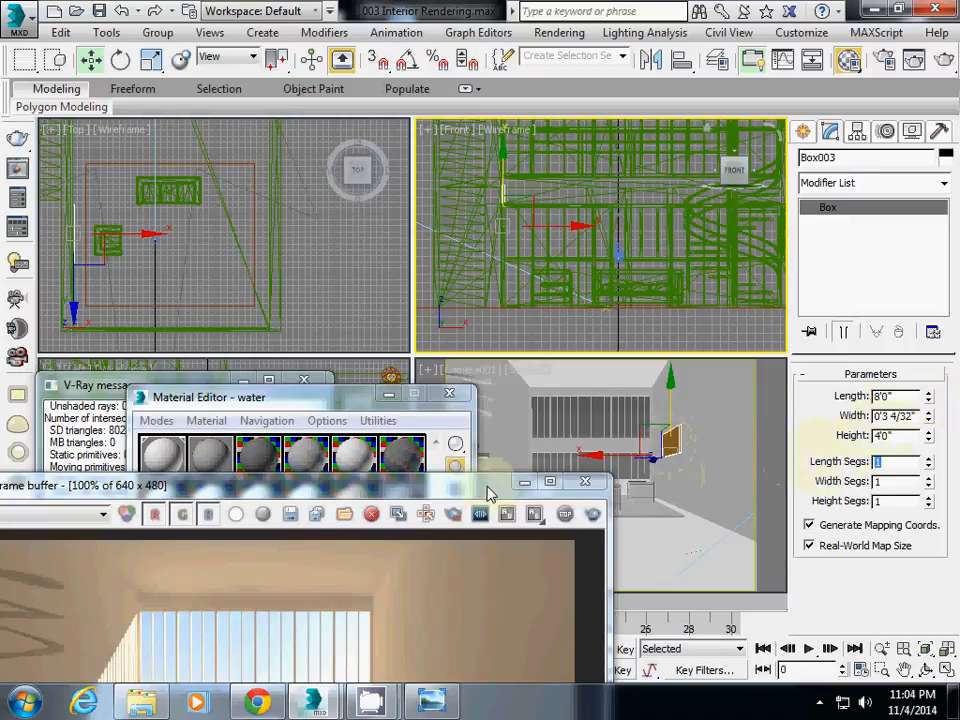
mouse_move(444, 504)
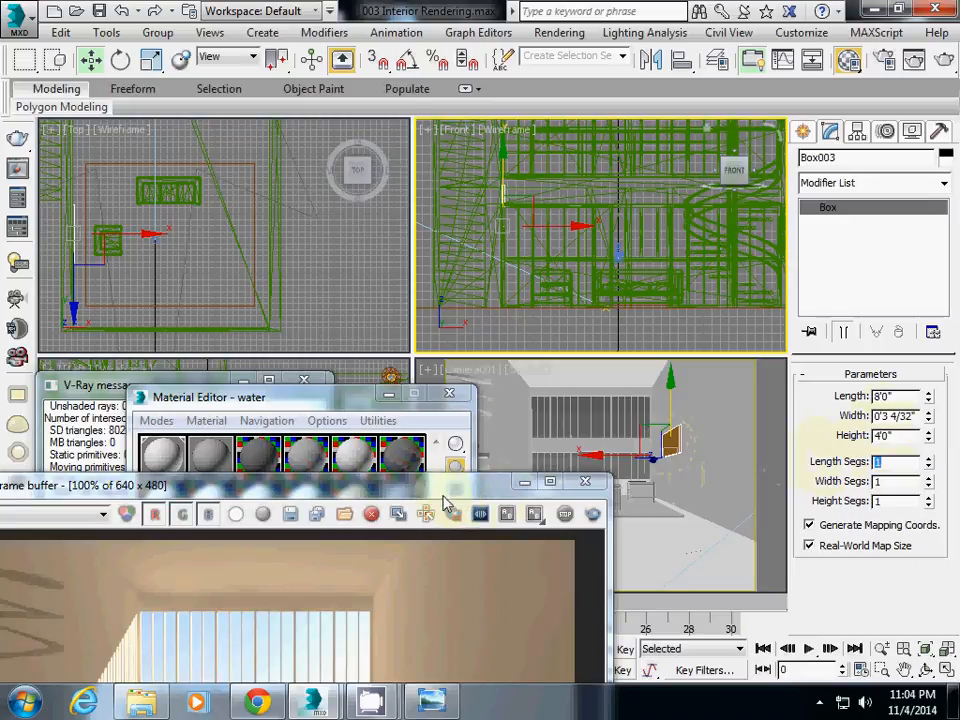
mouse_move(462, 496)
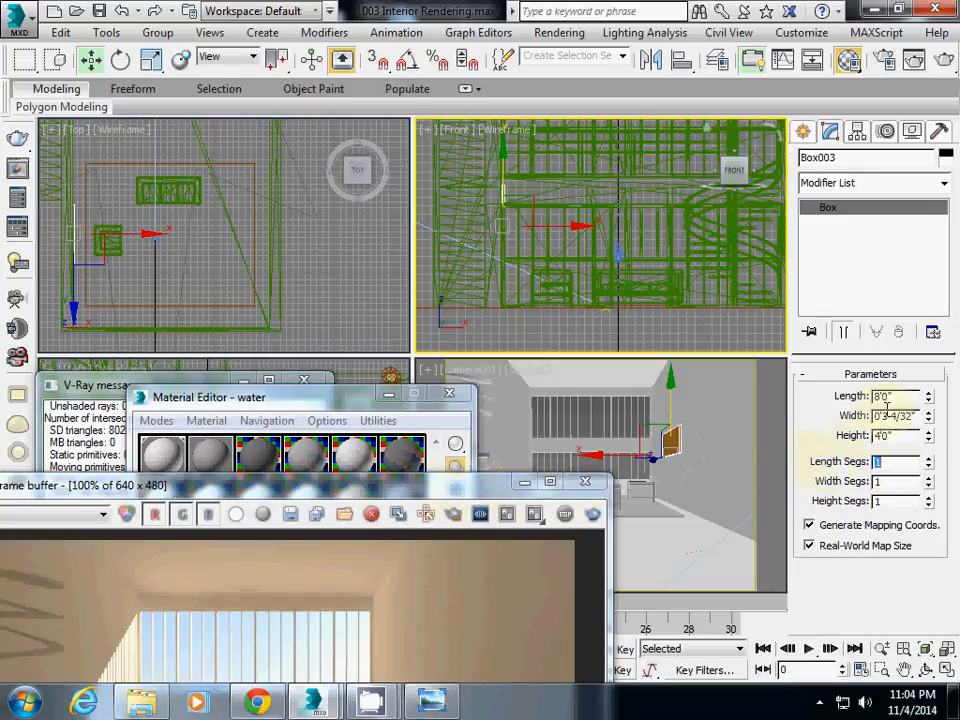
Set Box003's Length parameter to 16.
triple_click(884, 396)
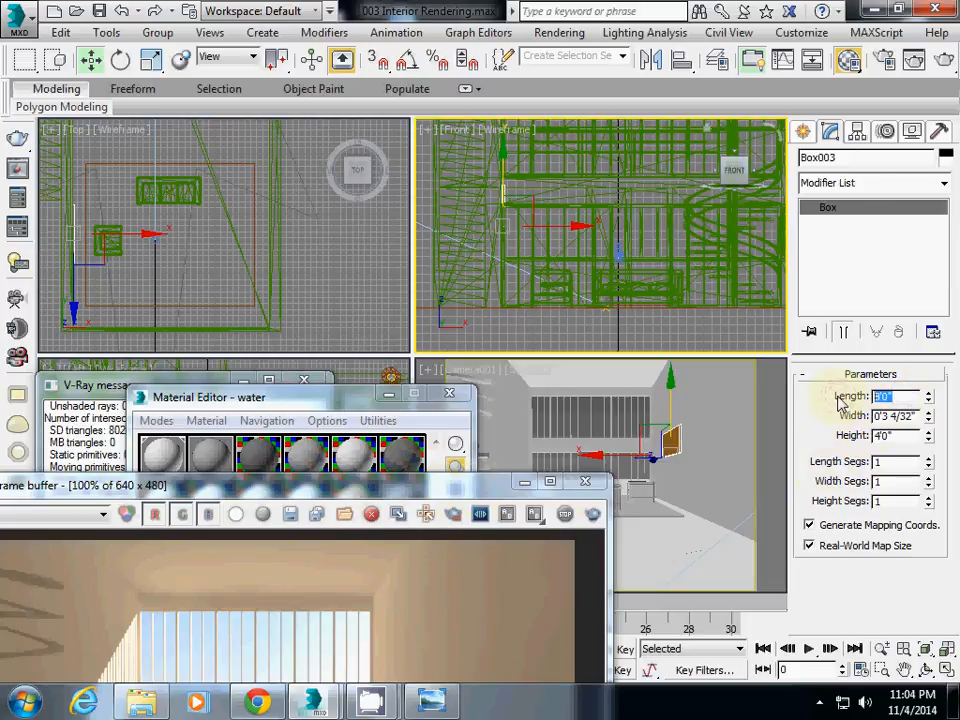
text(16)
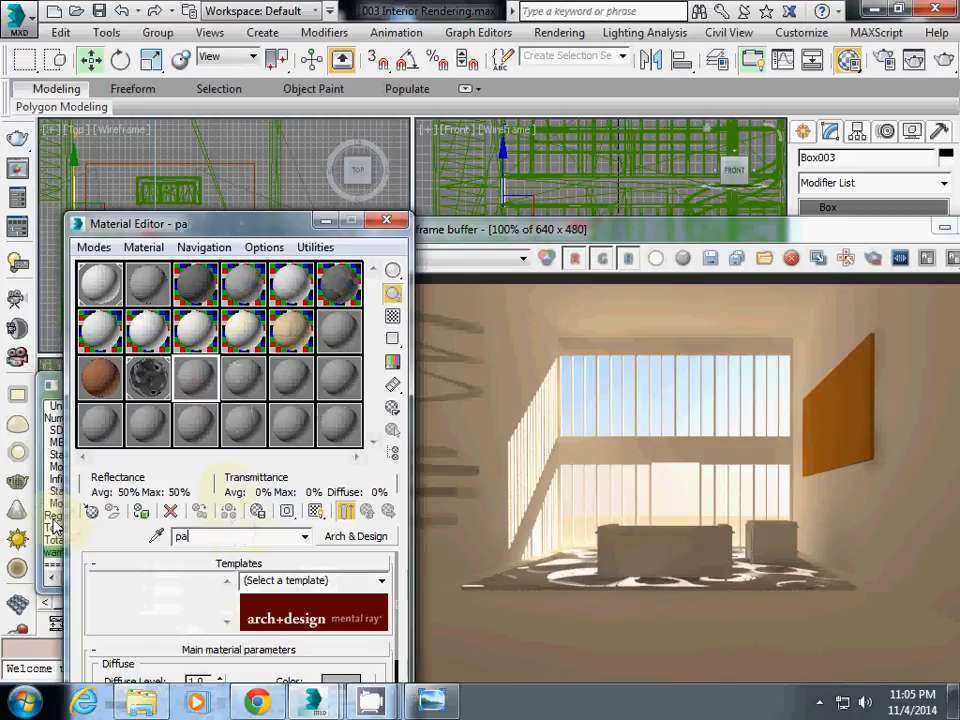
Name the sample slot 'painting' and switch it from Arch & Design to Standard.
text(painting)
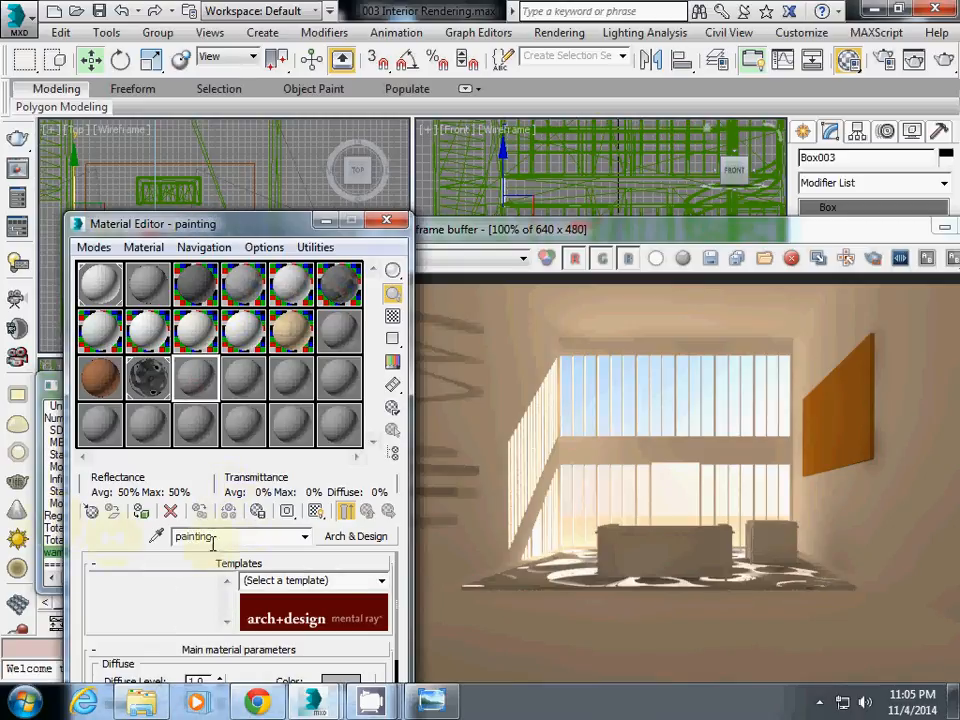
drag(152, 224, 130, 64)
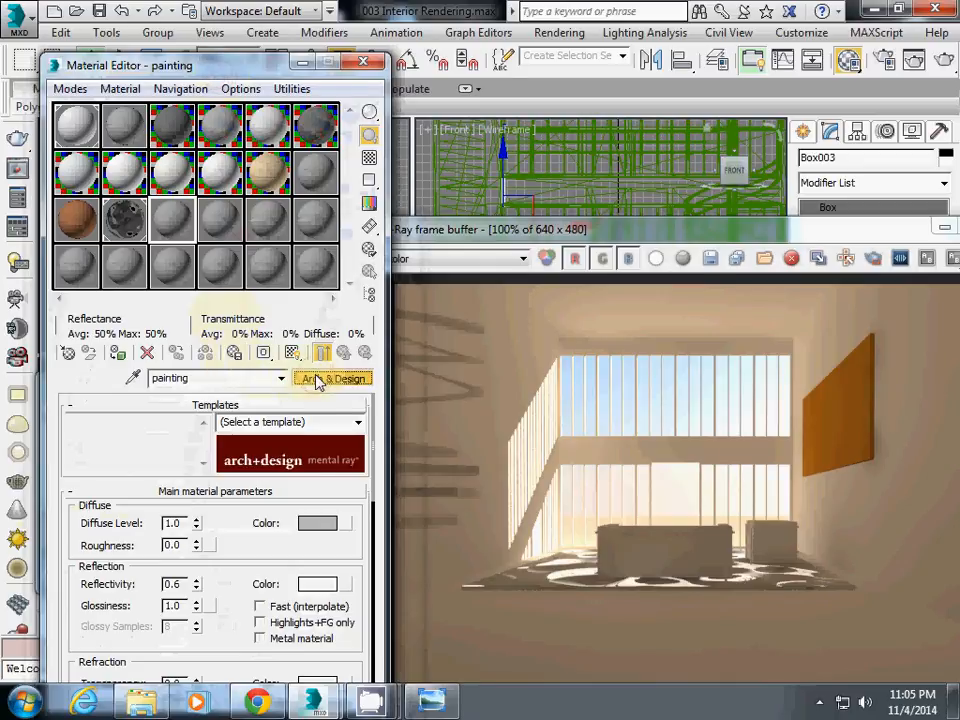
click(332, 378)
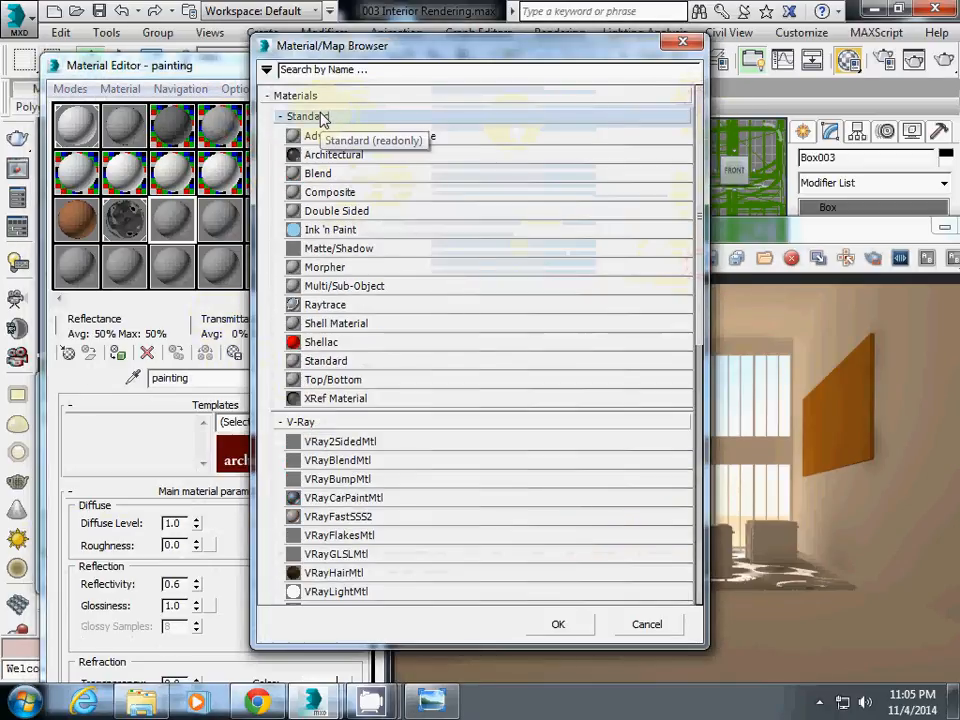
mouse_move(370, 288)
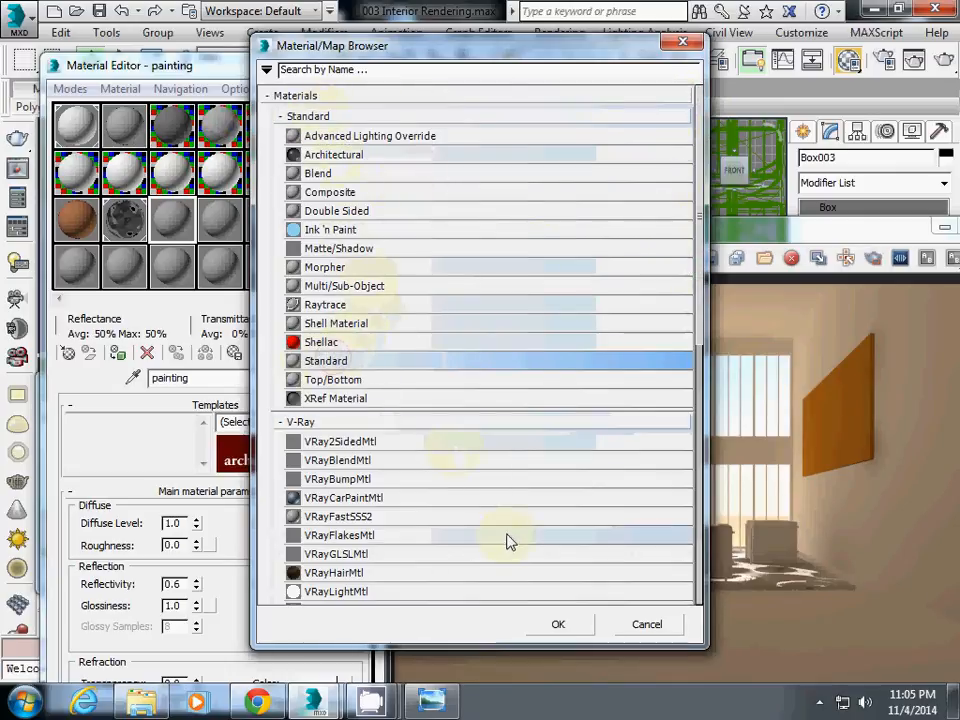
click(558, 624)
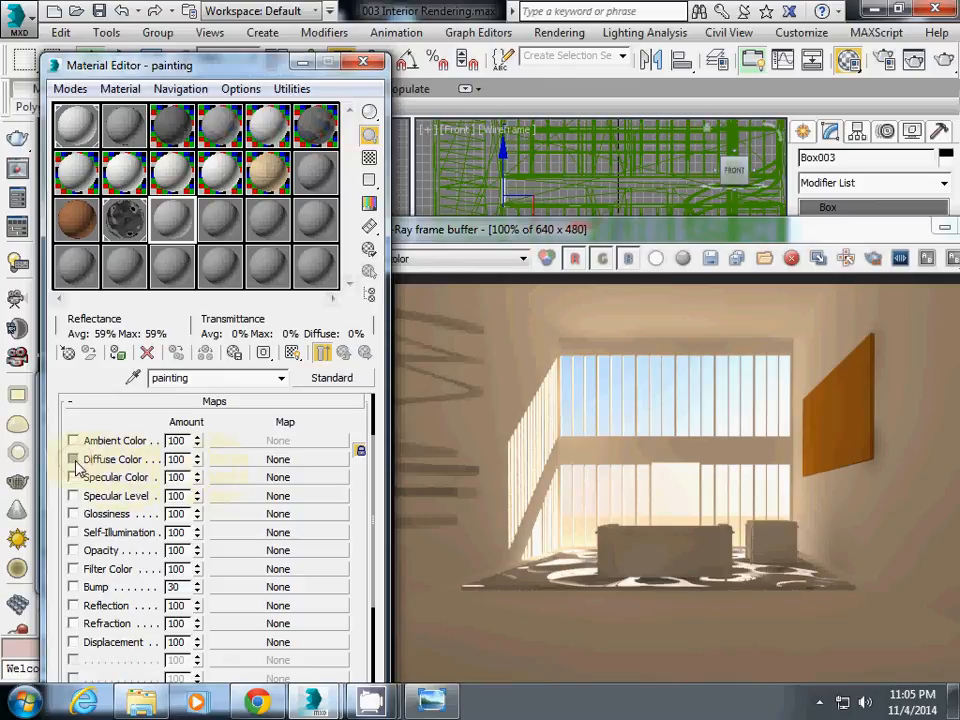
Enable Diffuse Color and load image001_800x400 from the Desktop as its bitmap.
click(72, 458)
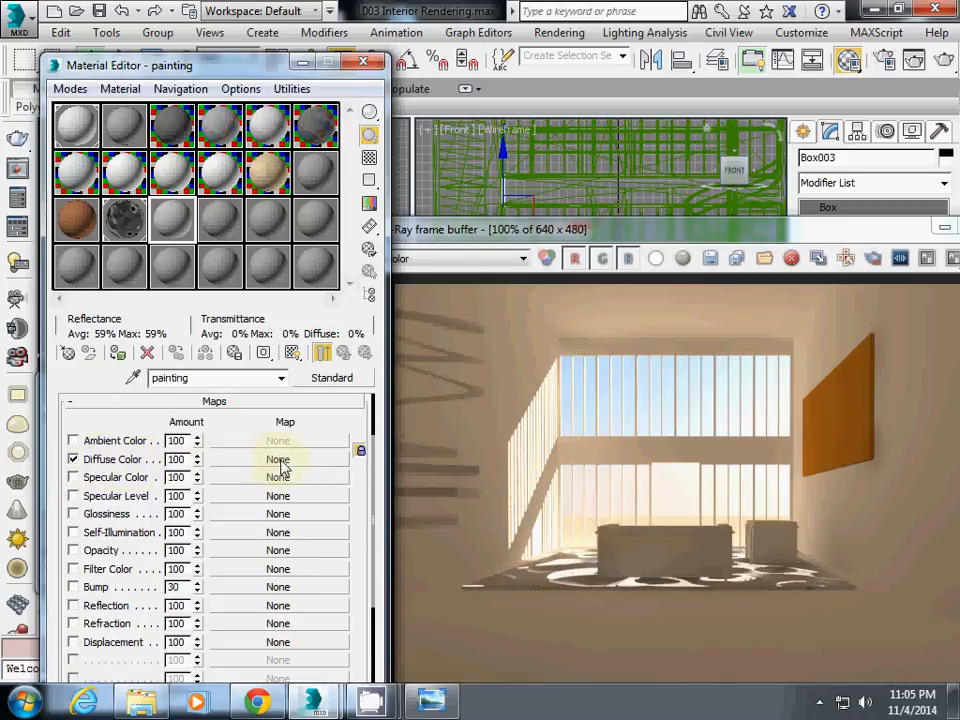
click(276, 458)
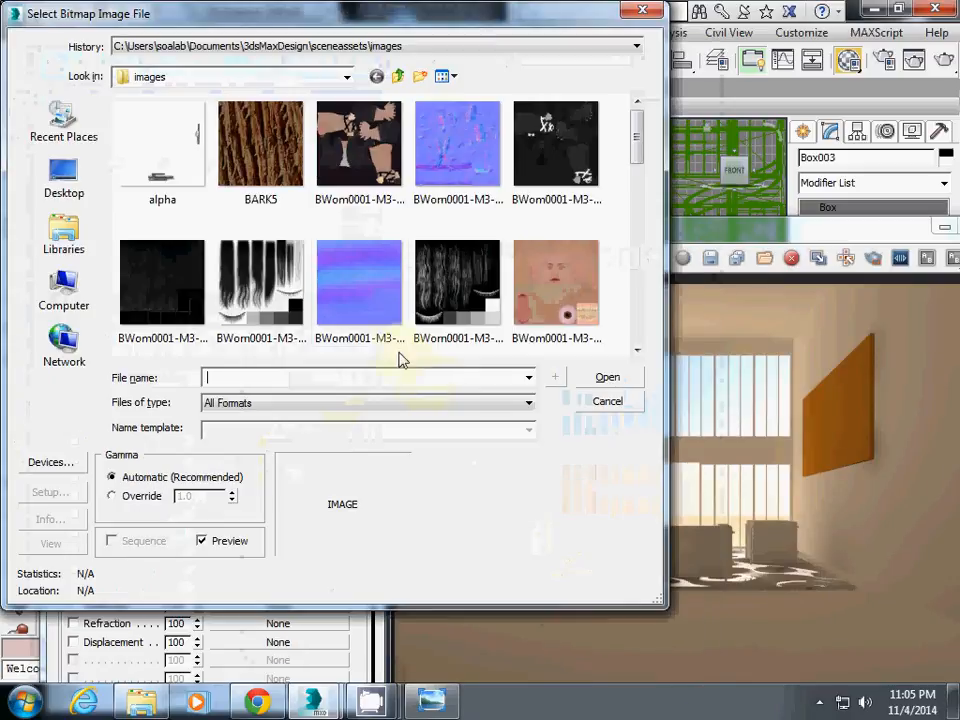
click(64, 176)
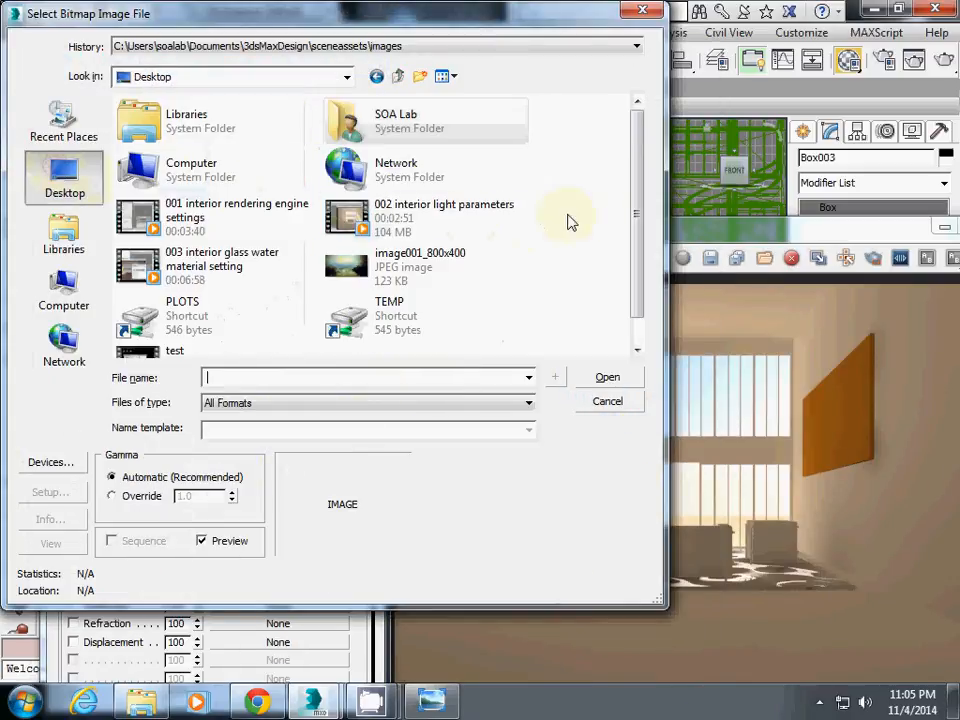
click(420, 264)
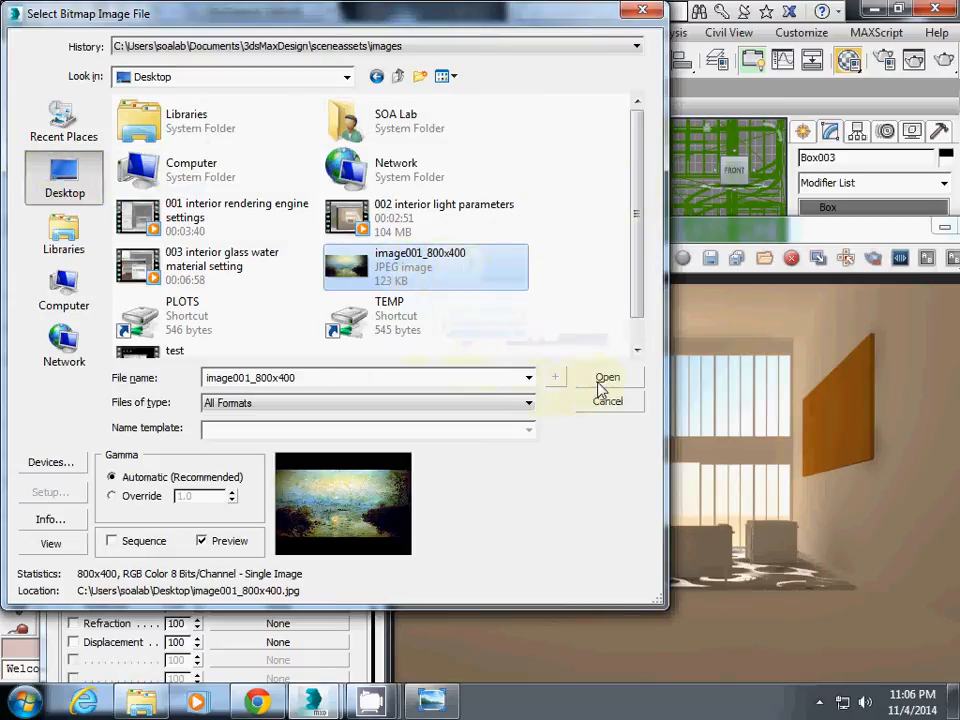
click(608, 376)
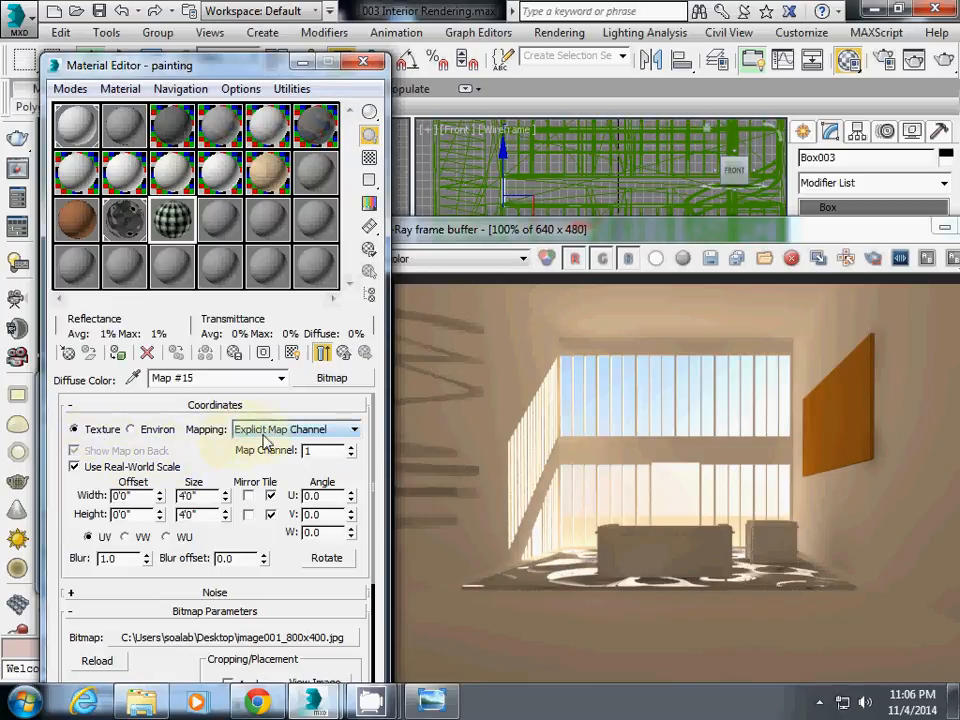
Set mapping to Planar from Object XYZ, real-world scale off, tiling 1.0.
click(356, 428)
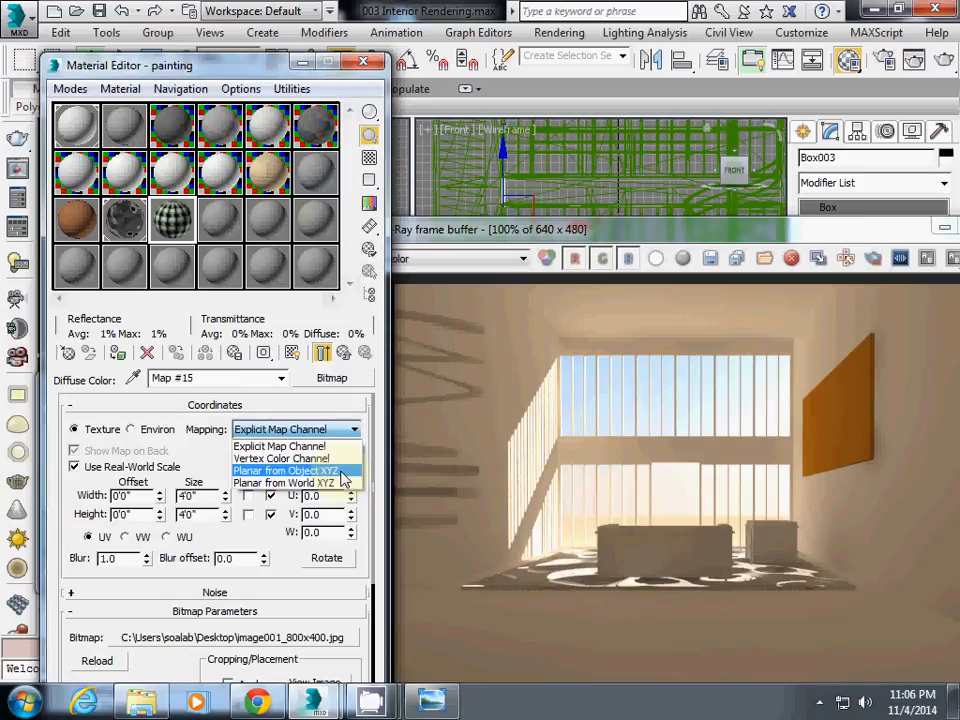
click(288, 470)
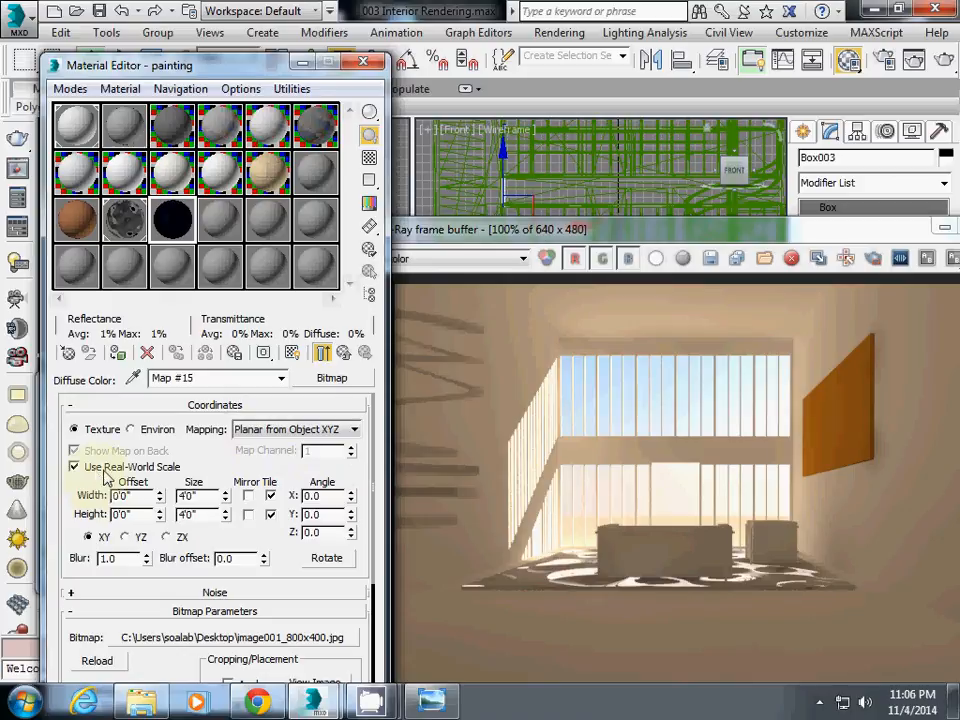
click(74, 468)
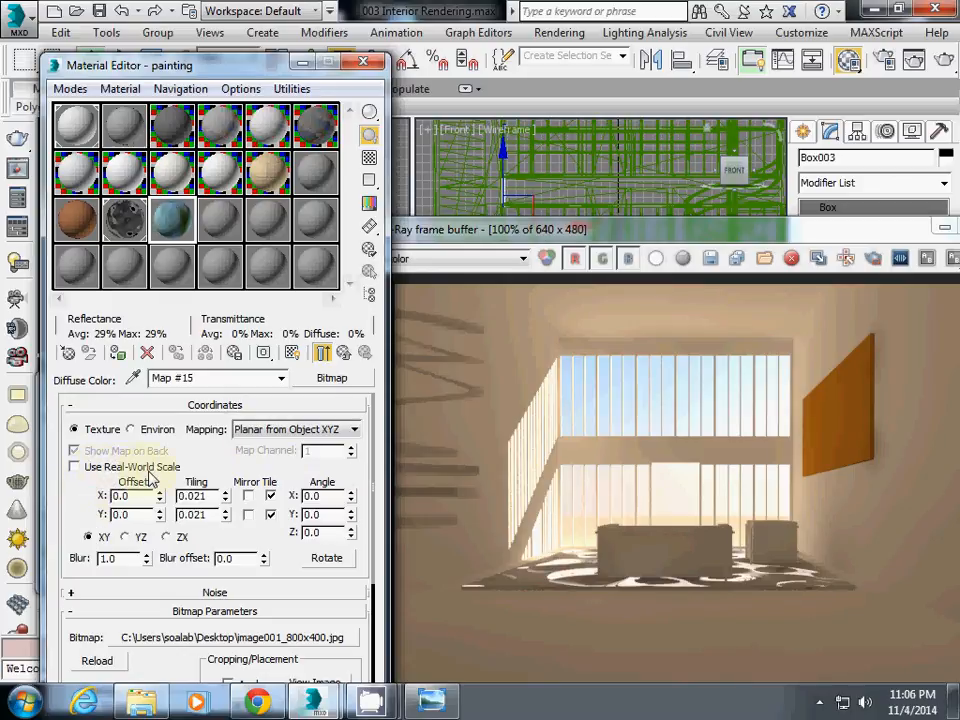
triple_click(196, 496)
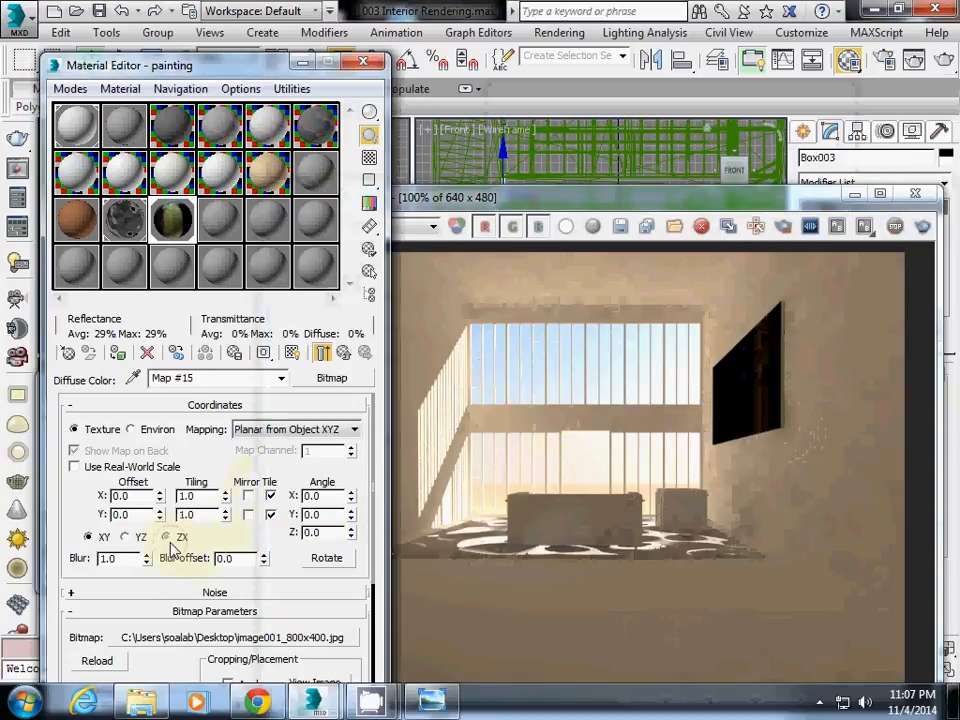
Project the map on the YZ plane, re-render, then reopen image001_800x400.
click(164, 536)
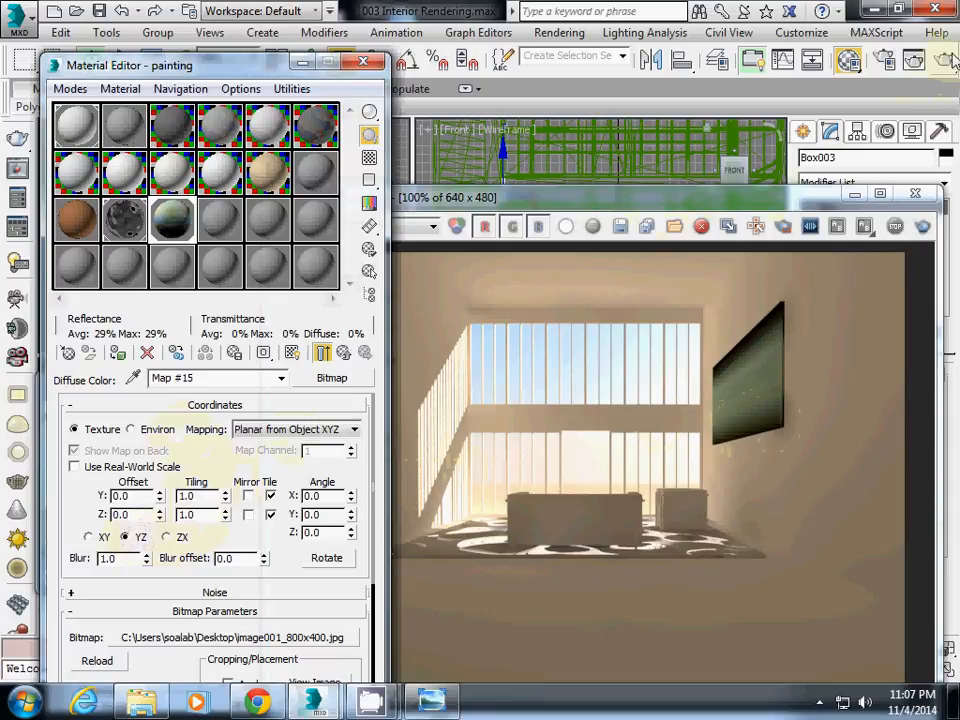
click(558, 60)
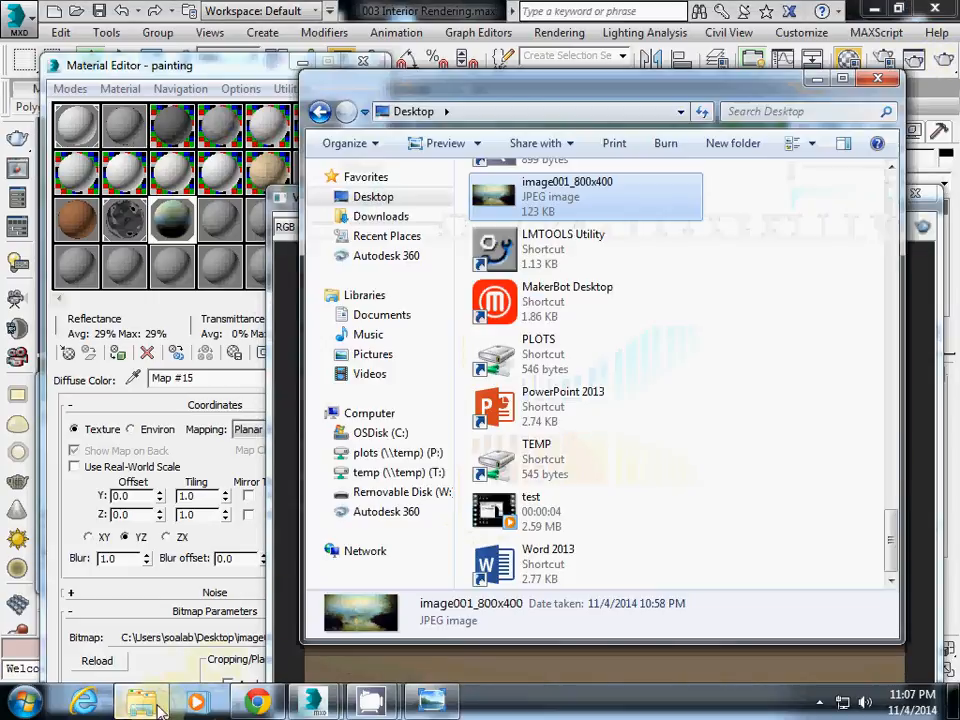
double_click(584, 196)
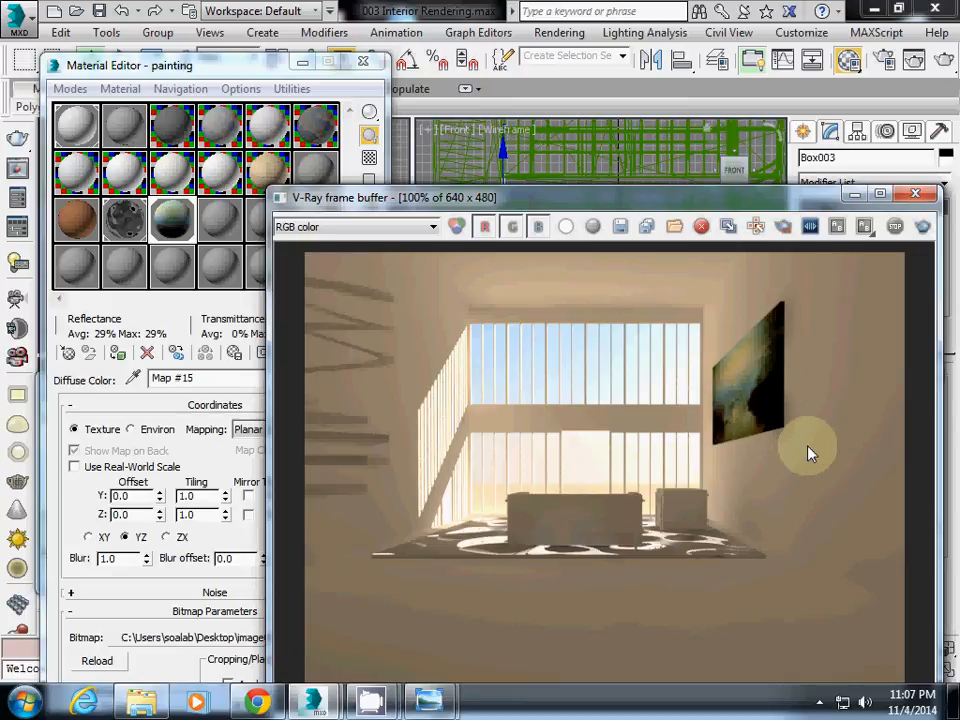
mouse_move(832, 464)
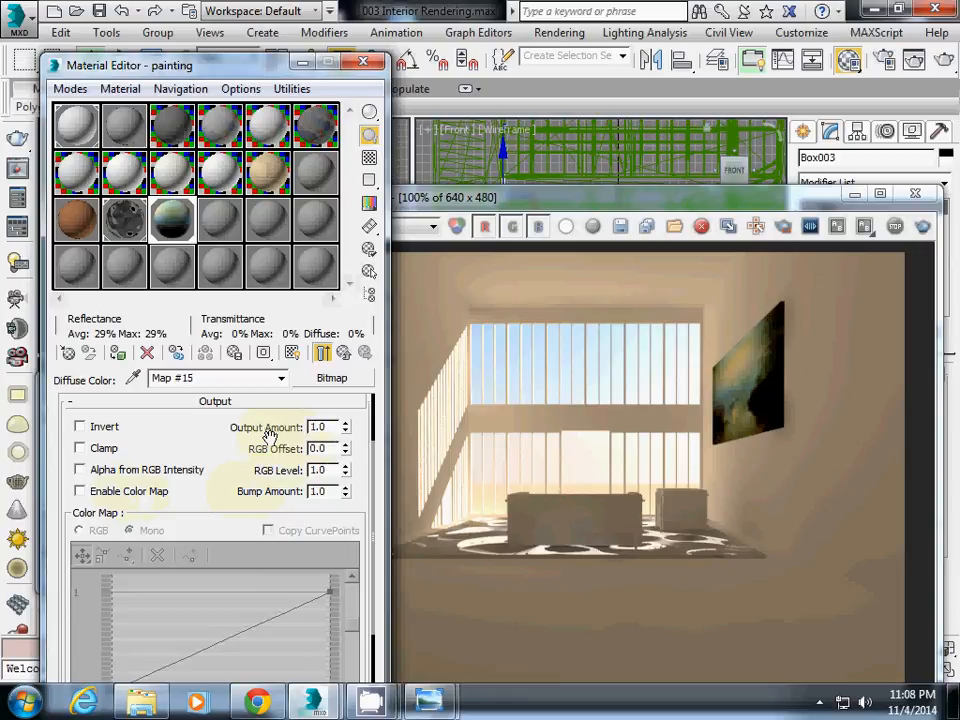
mouse_move(284, 478)
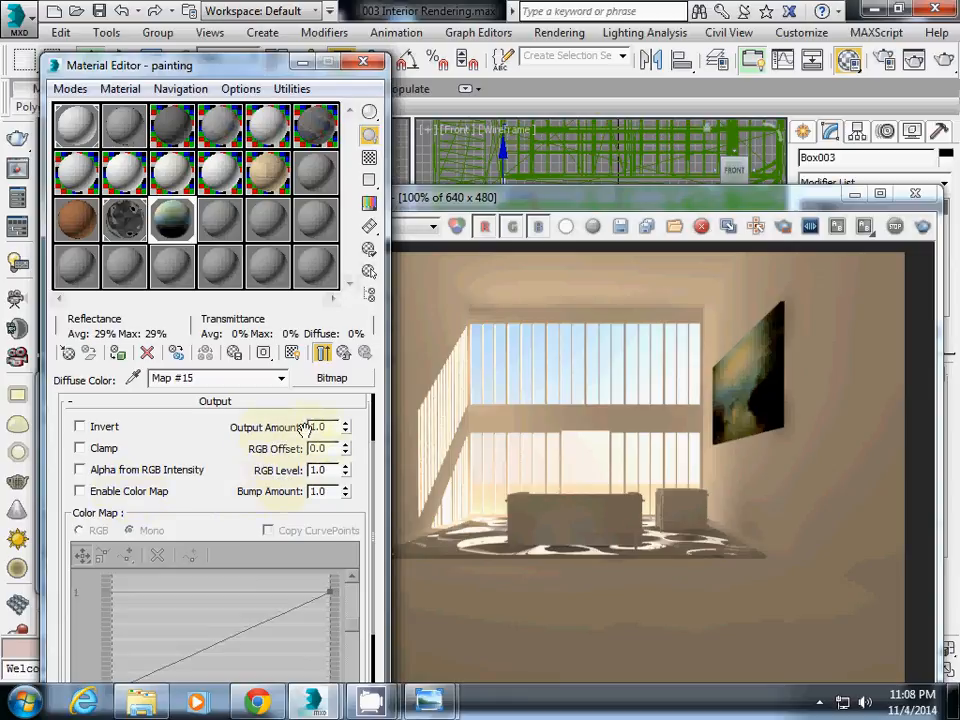
Set the painting bitmap's Output Amount to 2.0 and commit it.
triple_click(320, 428)
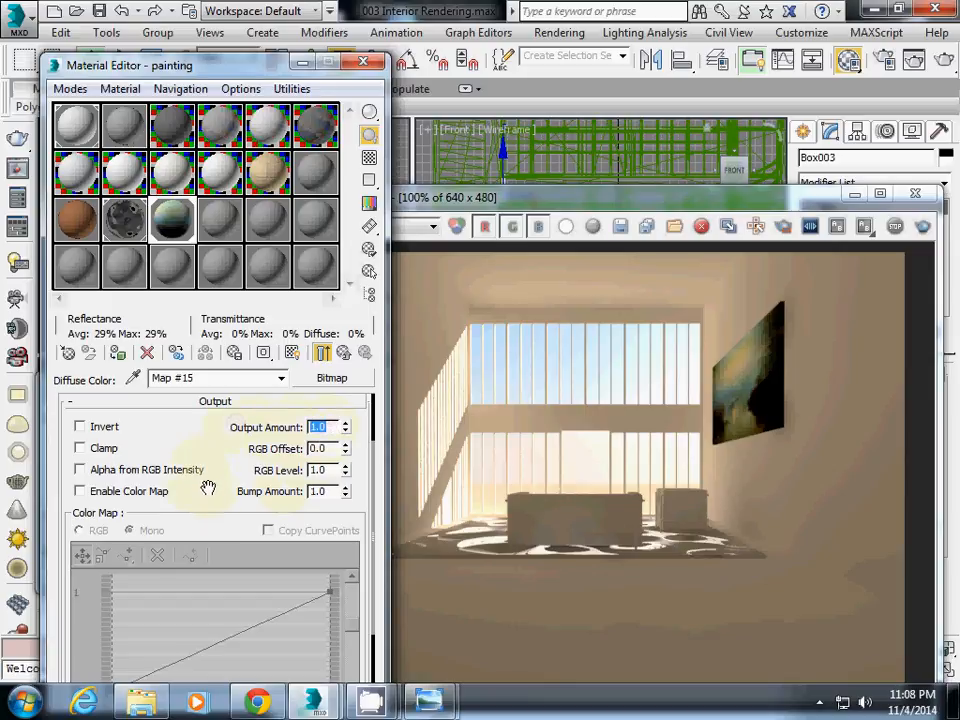
text(4)
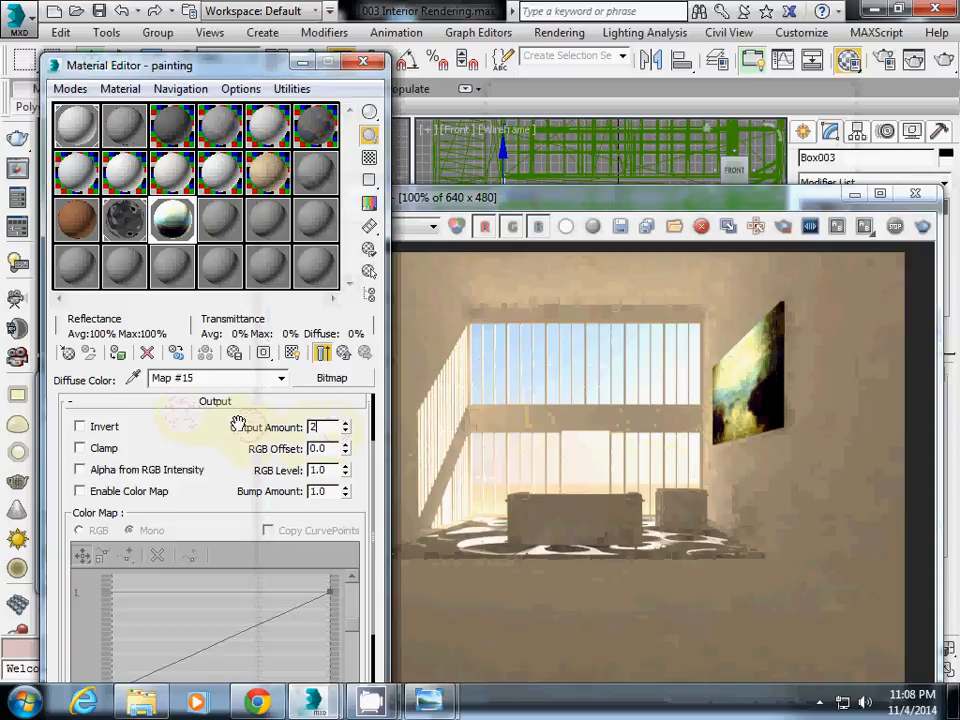
click(940, 60)
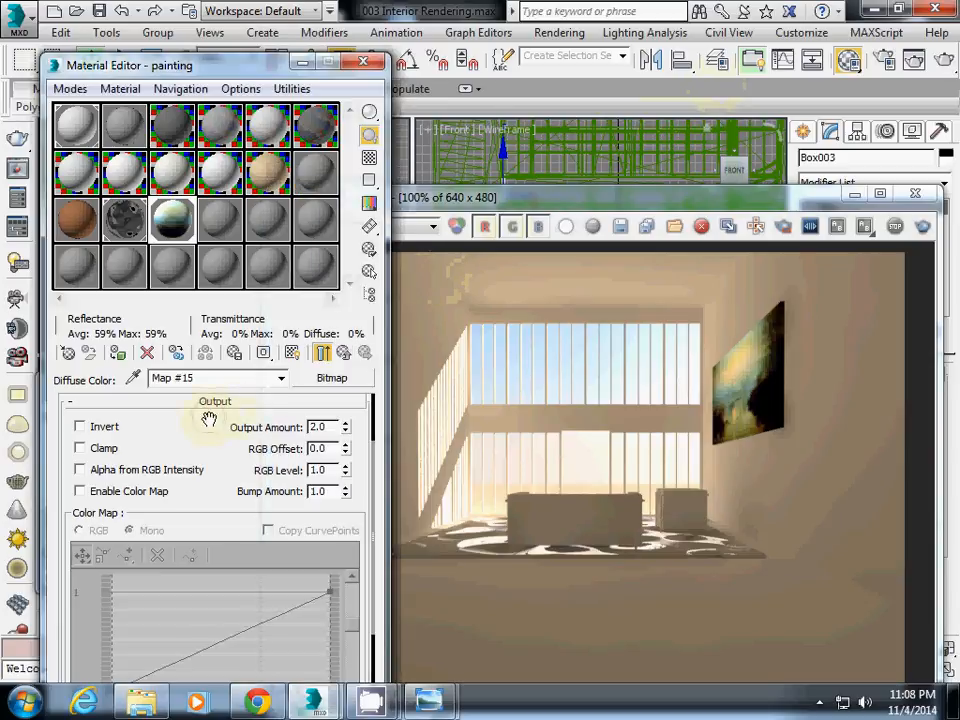
Set the painting bitmap's RGB Level to 0.58.
triple_click(318, 470)
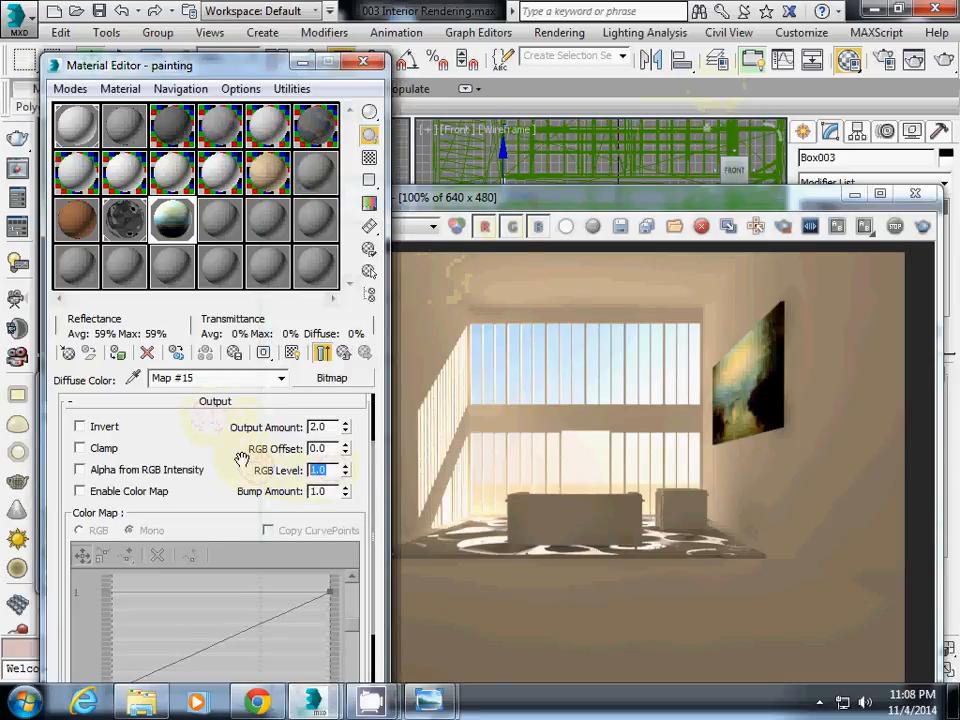
text(0.58)
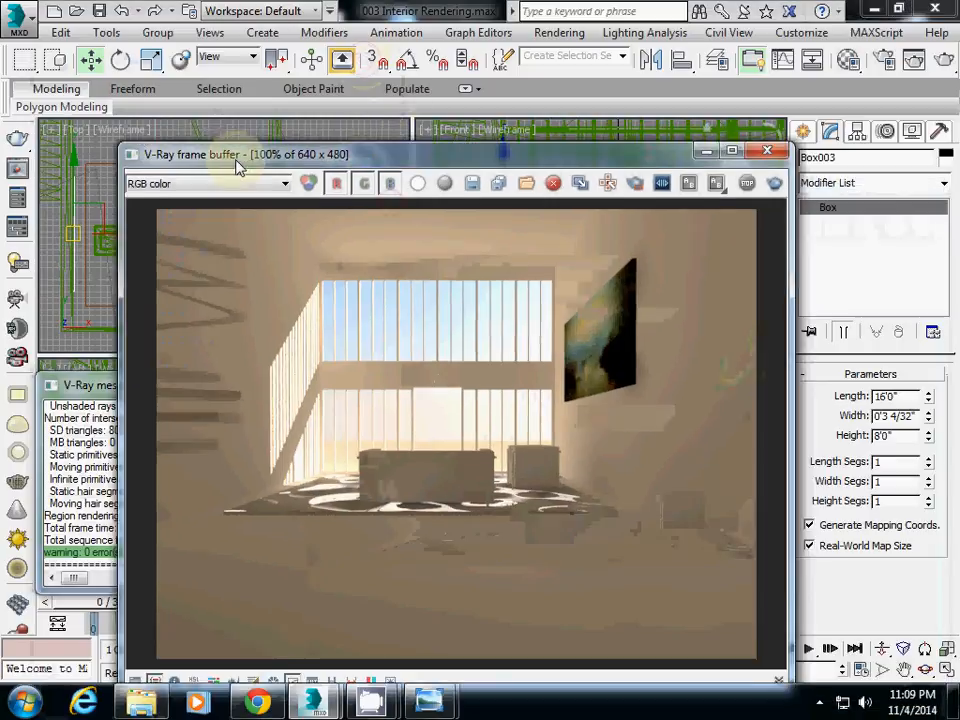
drag(240, 154, 136, 144)
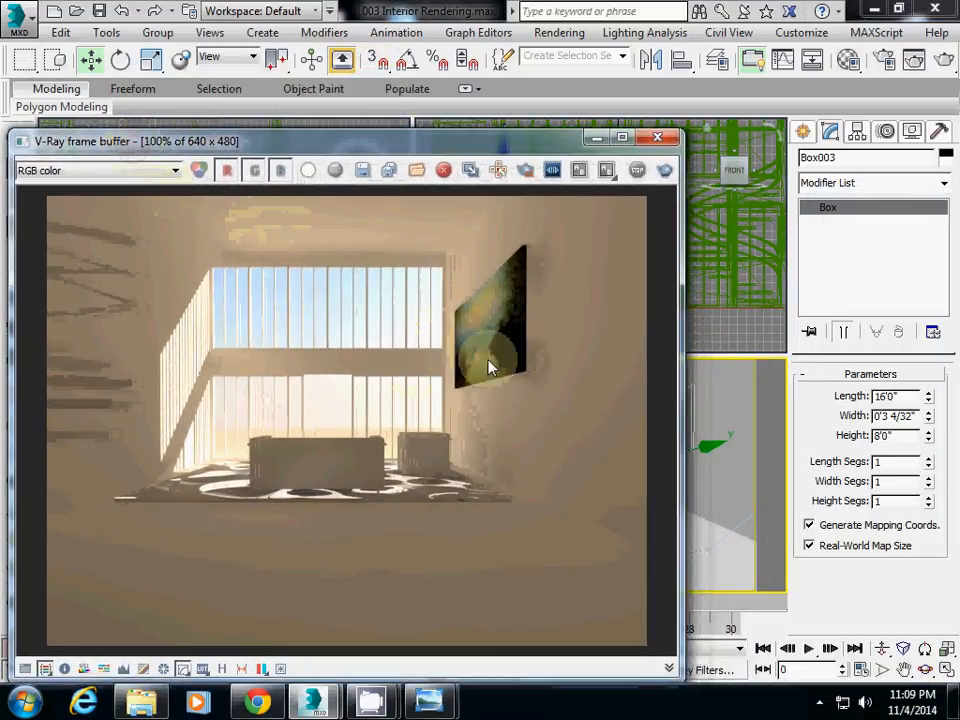
mouse_move(476, 344)
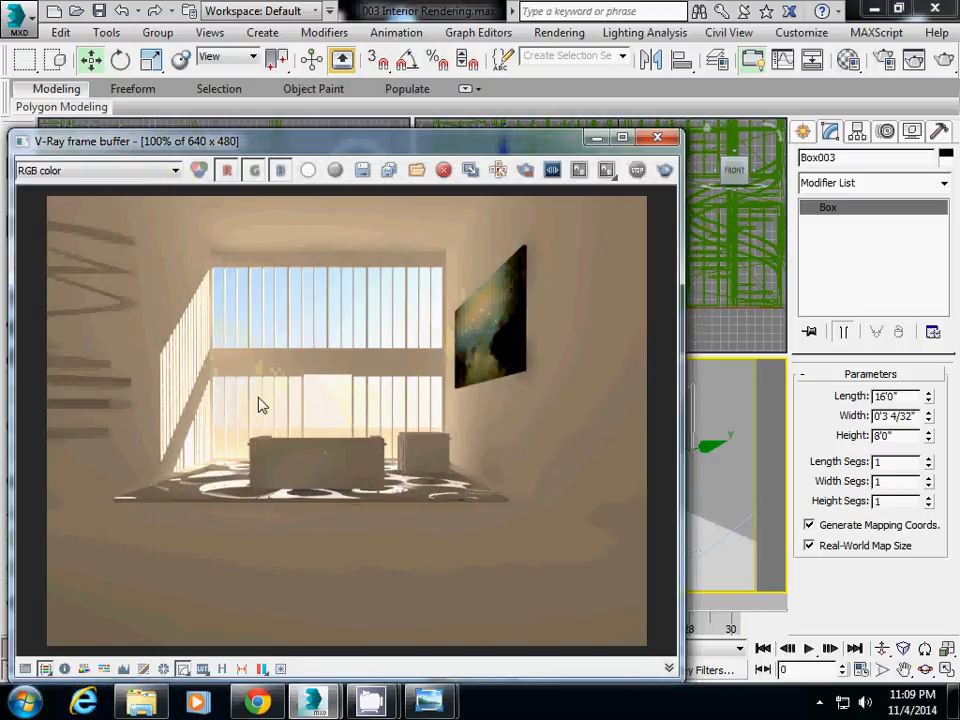
mouse_move(416, 362)
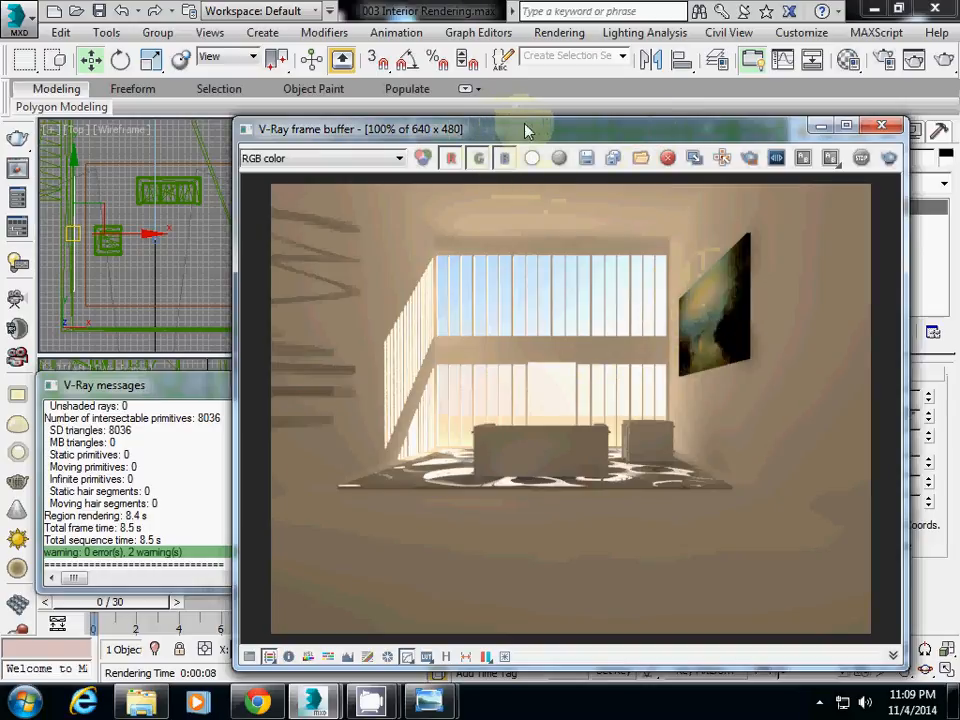
mouse_move(884, 60)
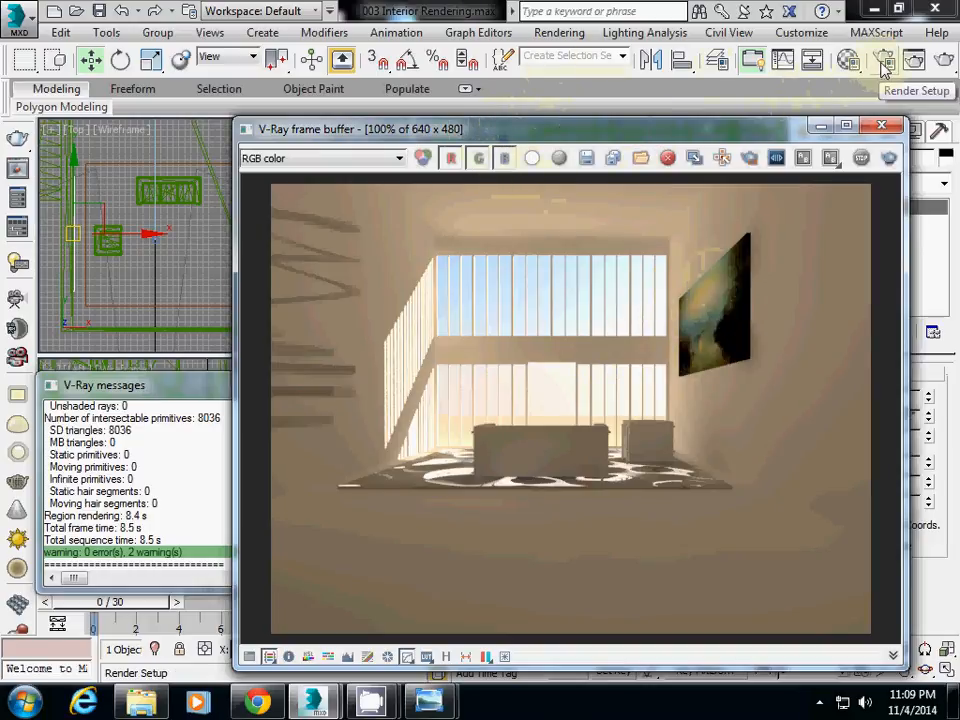
Bring up Render Setup on V-Ray's GI settings.
click(884, 60)
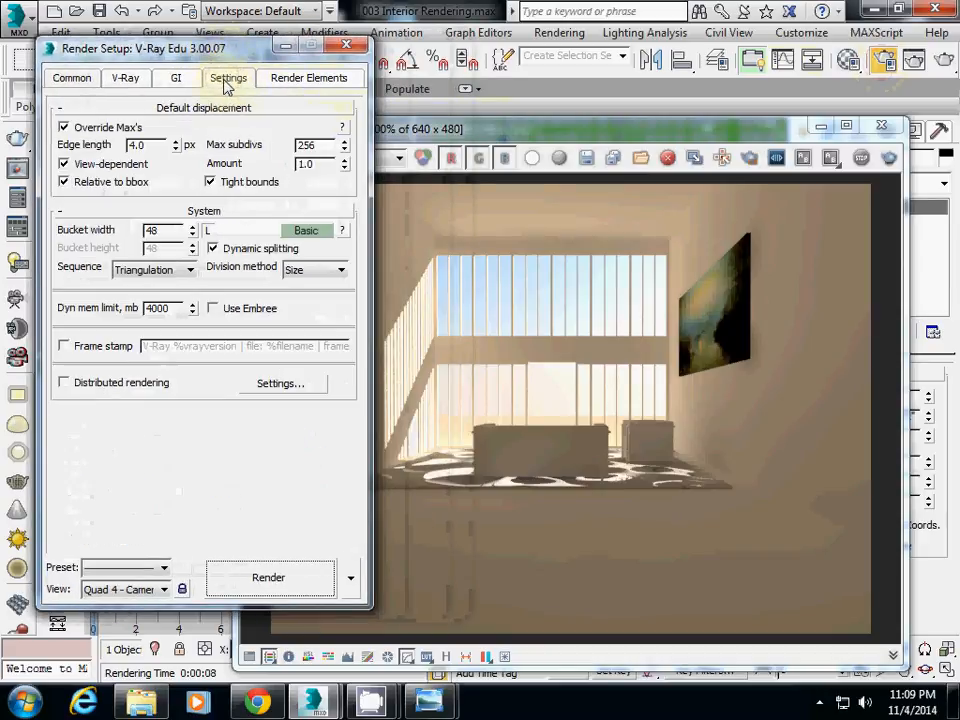
click(176, 78)
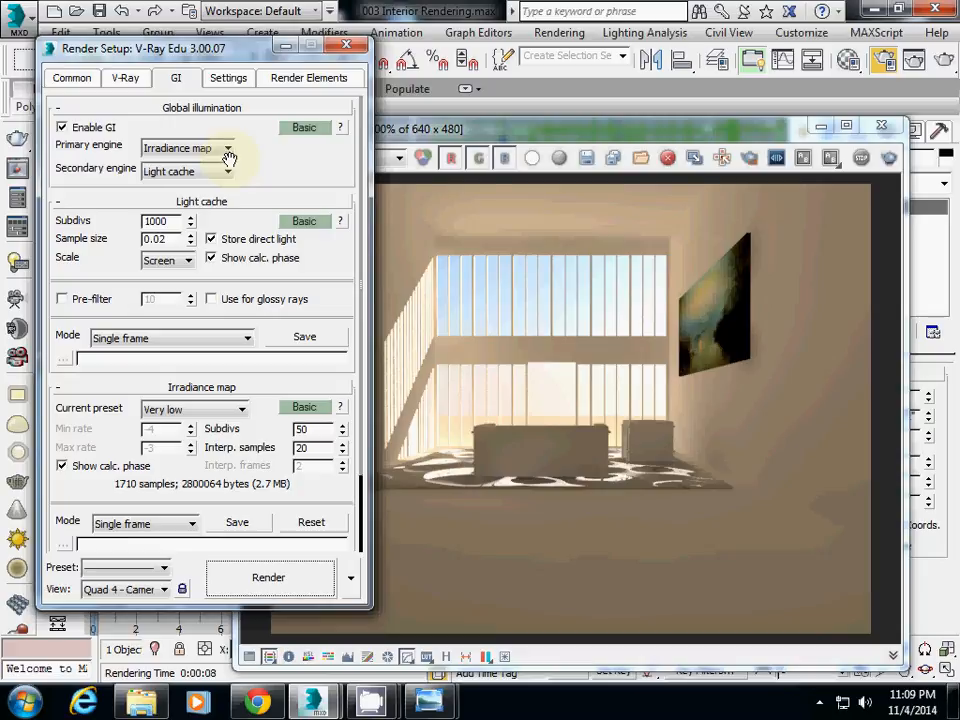
mouse_move(278, 148)
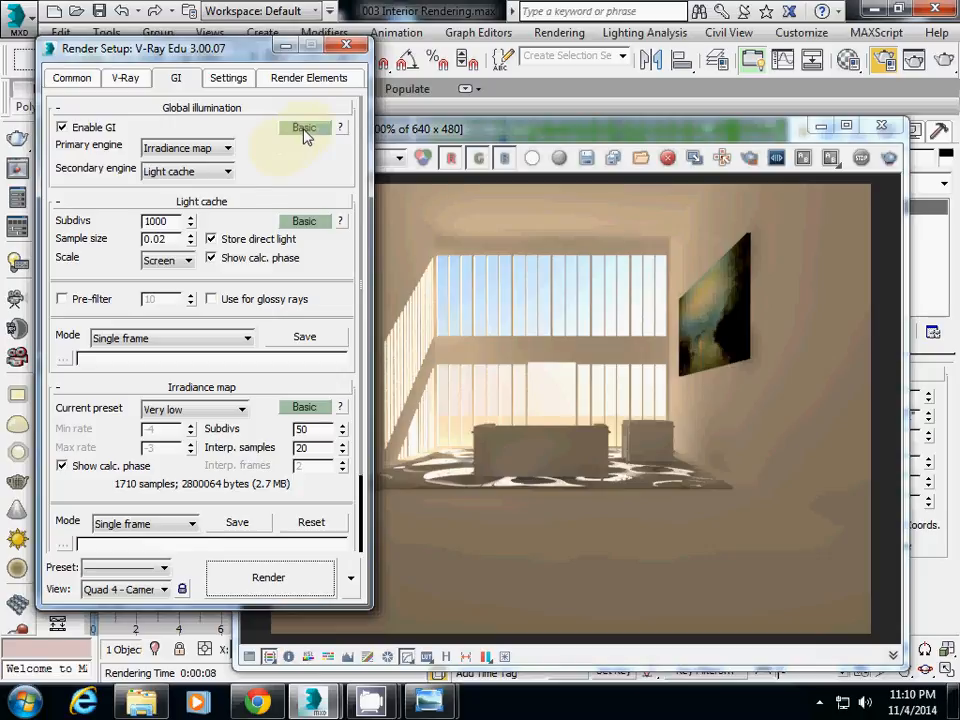
Switch the GI panel to Advanced mode and set Saturation to 4.
click(304, 128)
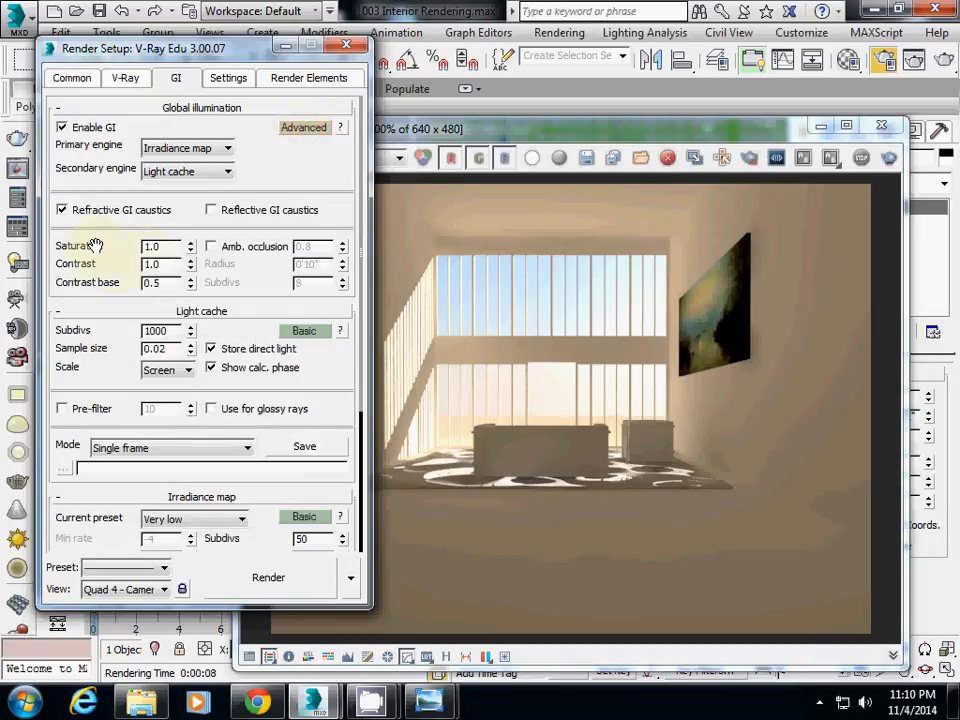
click(304, 128)
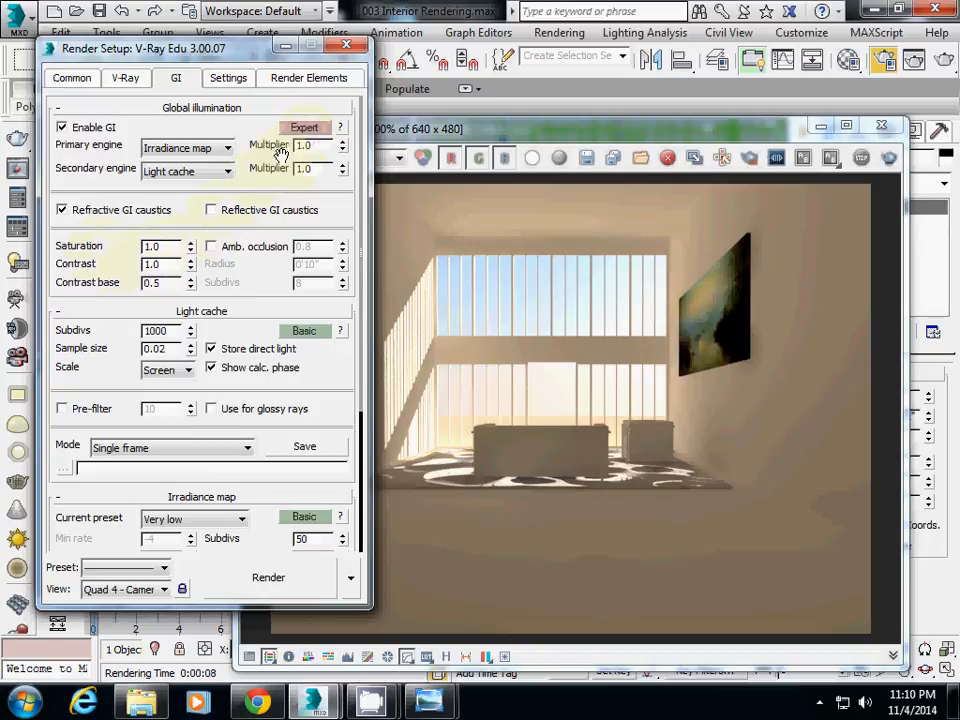
click(304, 128)
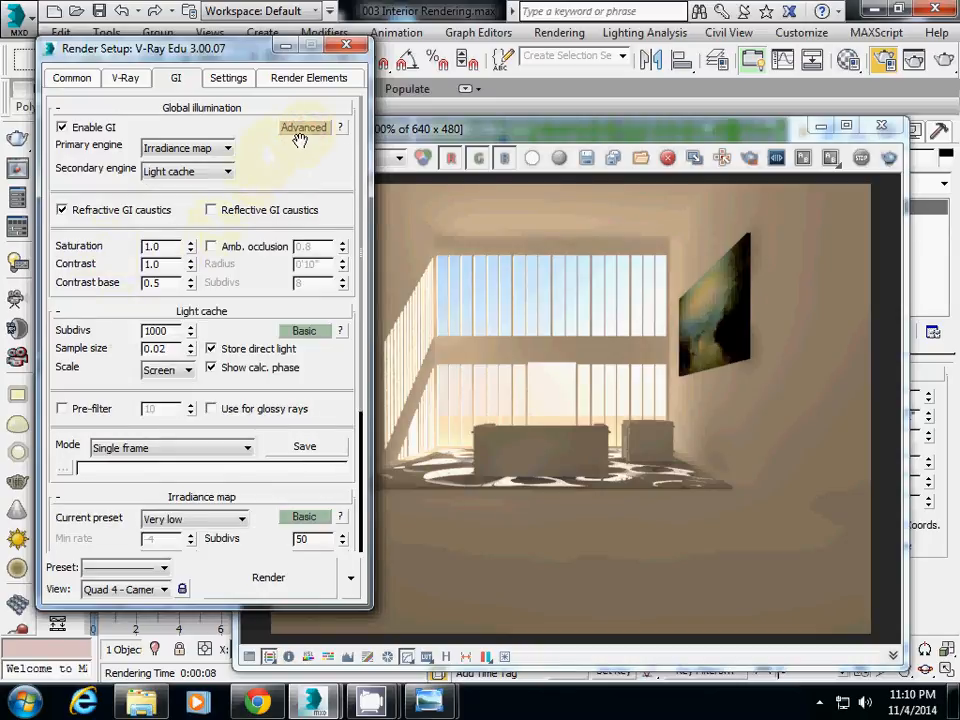
triple_click(160, 246)
text(4)
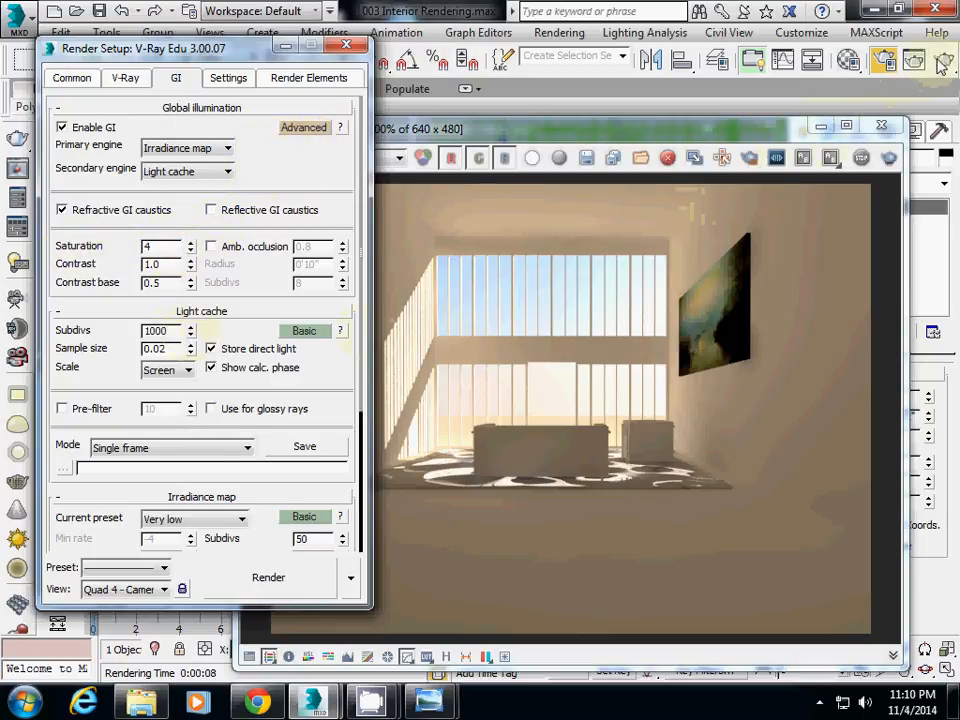
Select an empty Material Editor slot for the 3d_steel.0 object's new material.
click(268, 576)
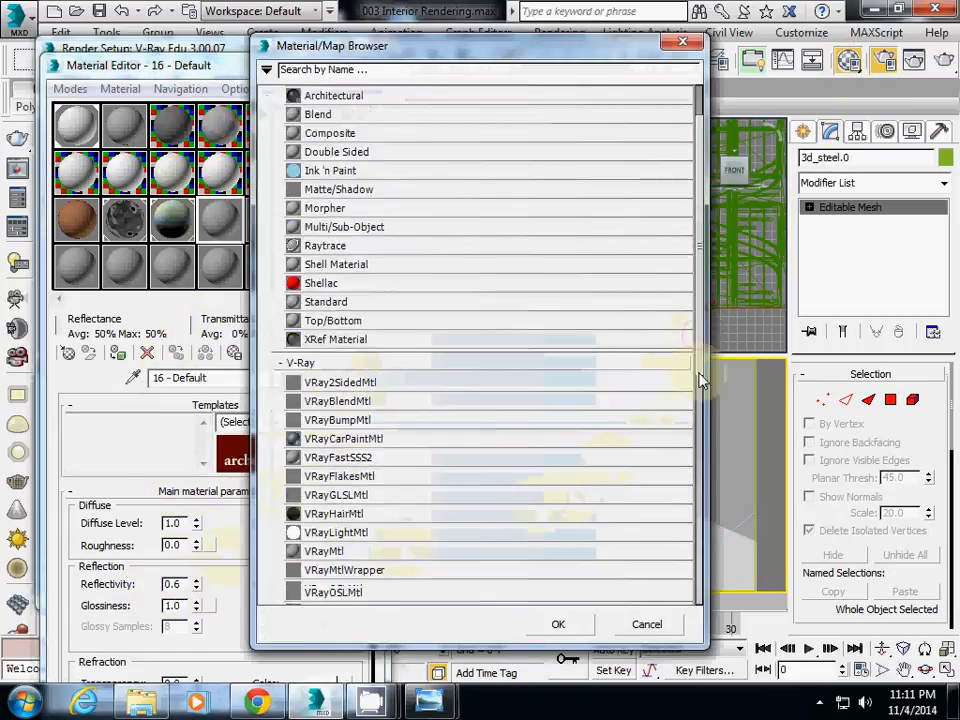
Make material 16 a VRayMtl and set the steel frame's Reflect colour.
scroll(down, 3)
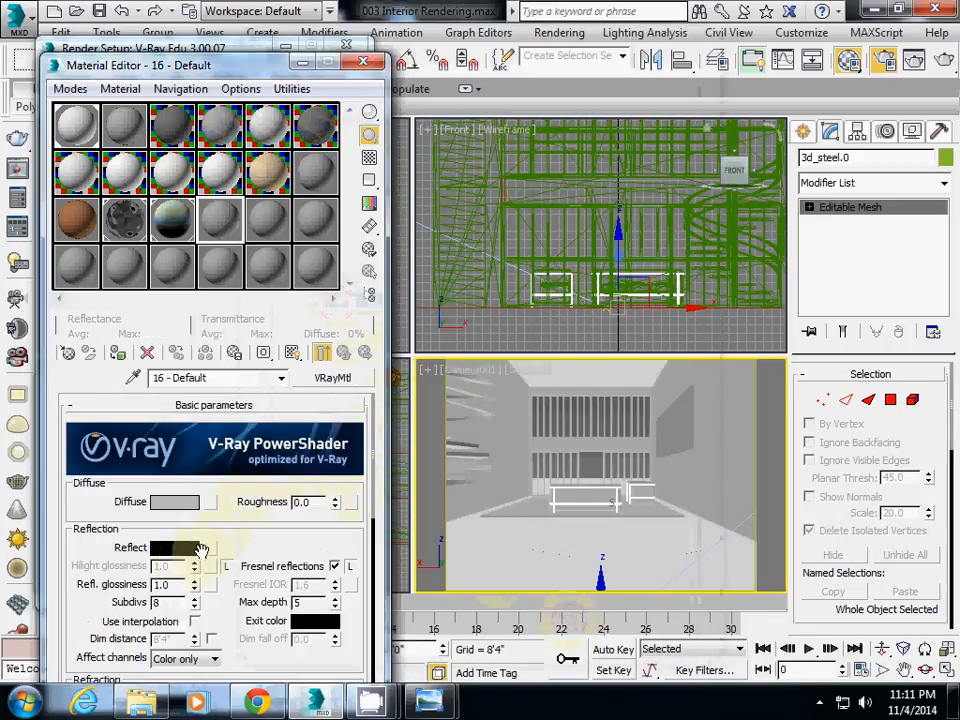
click(176, 548)
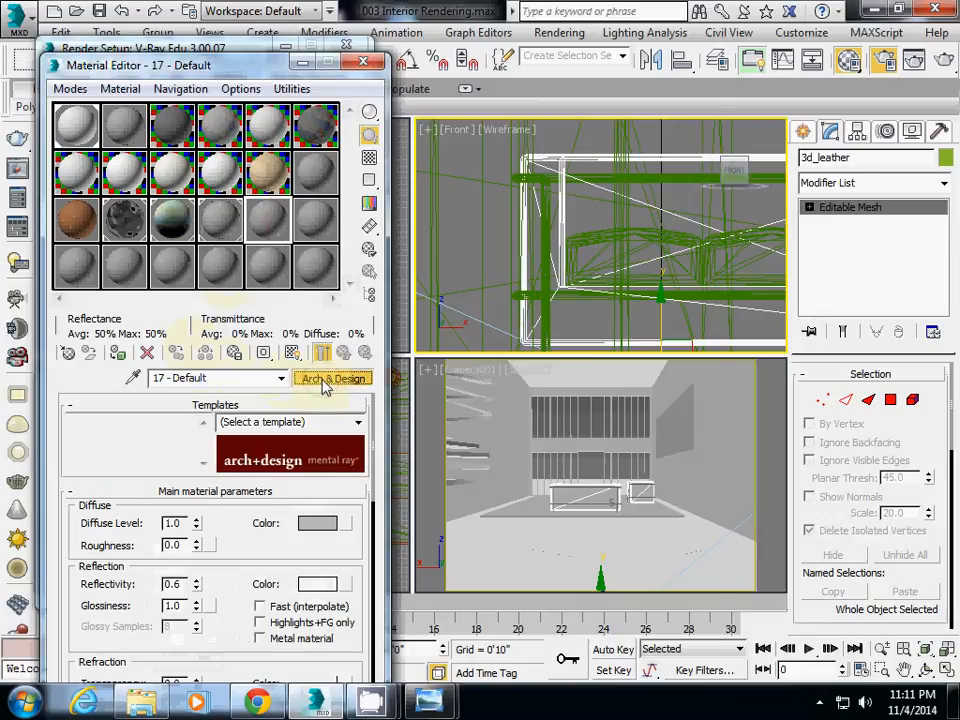
Make material 17 a VRayMtl with a brown diffuse colour and apply it to the sofa.
click(332, 378)
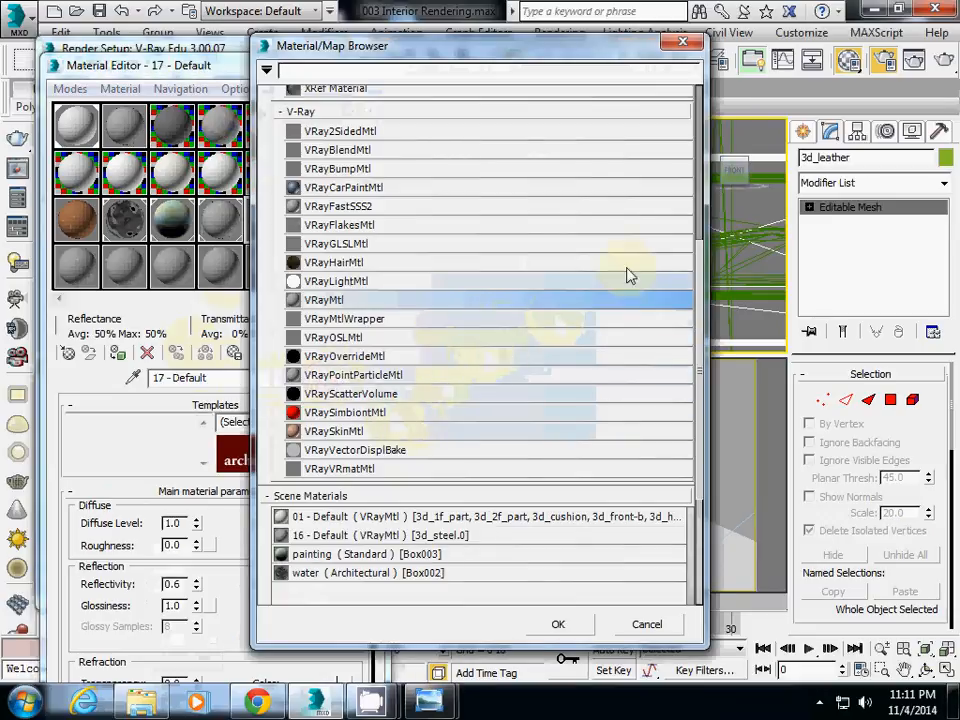
scroll(up, 3)
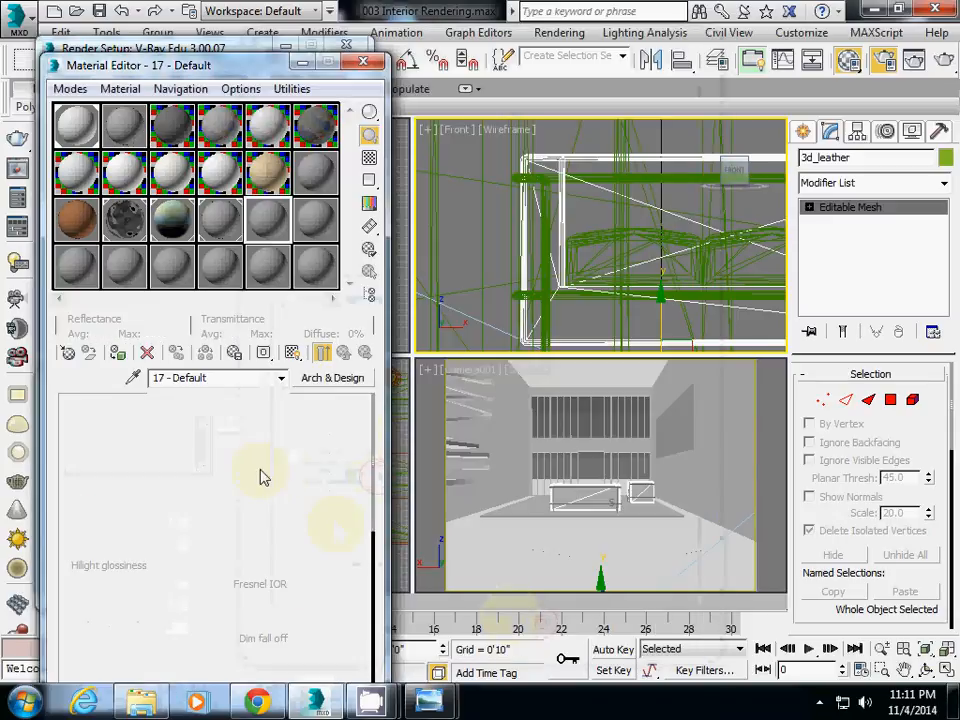
click(176, 500)
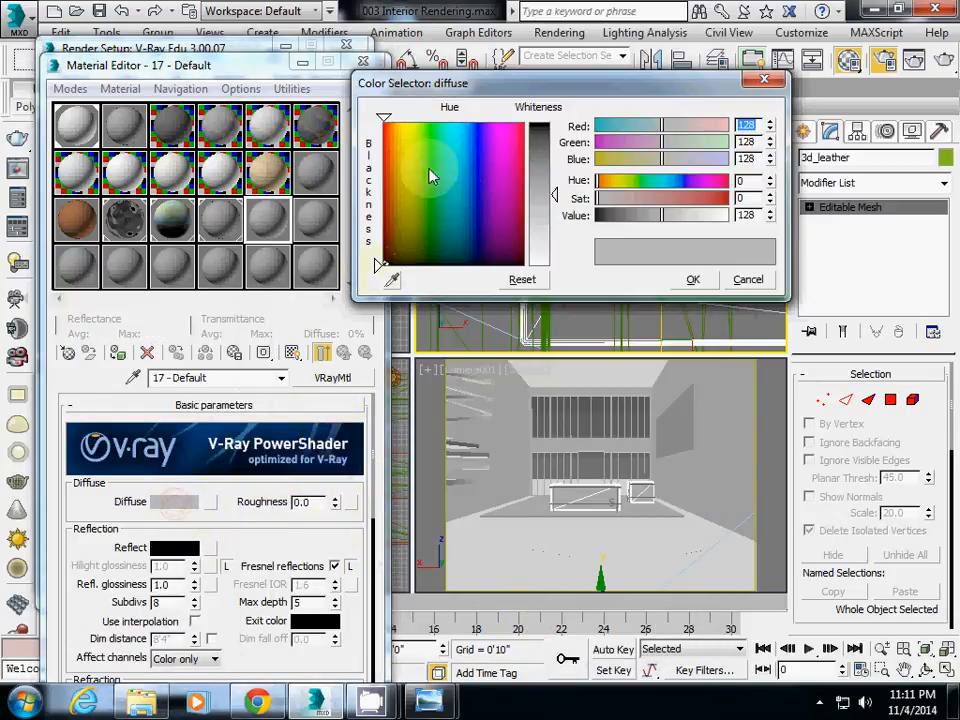
click(390, 176)
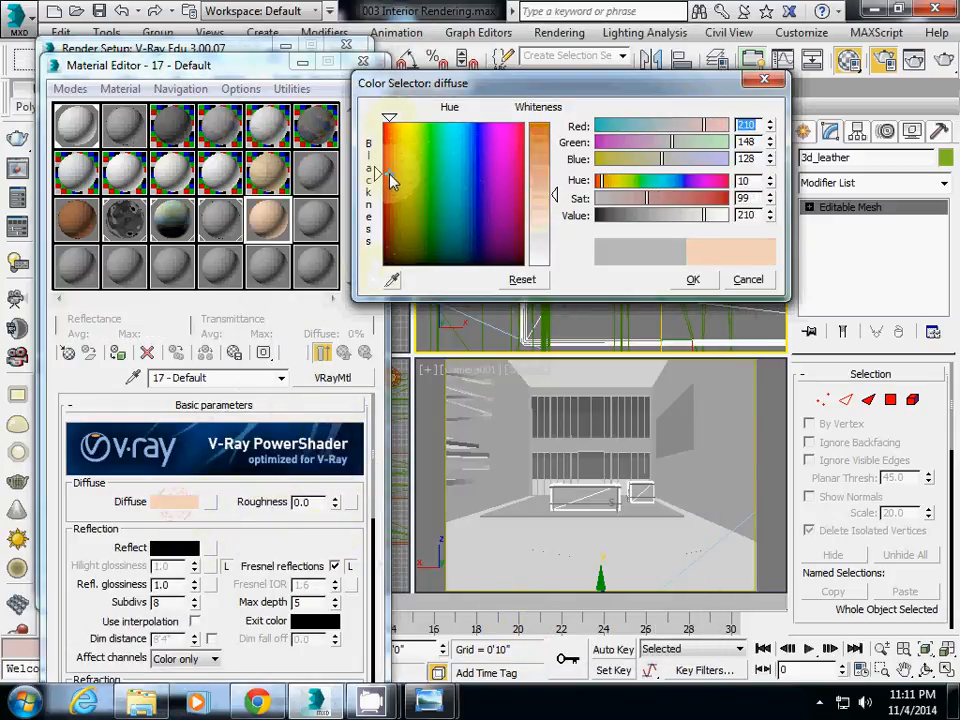
click(504, 192)
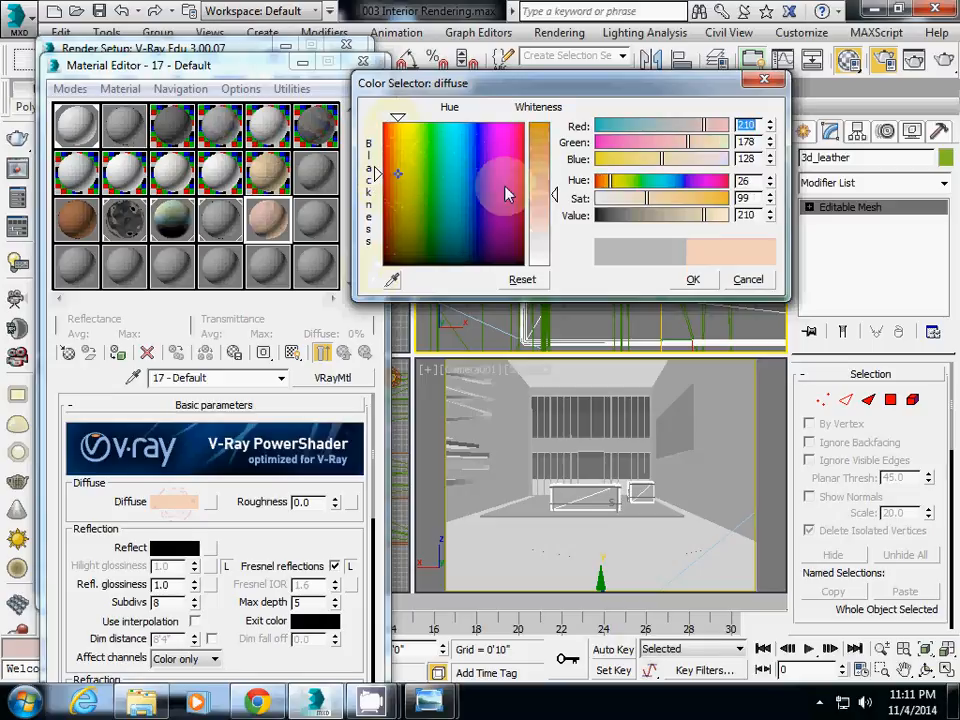
click(404, 182)
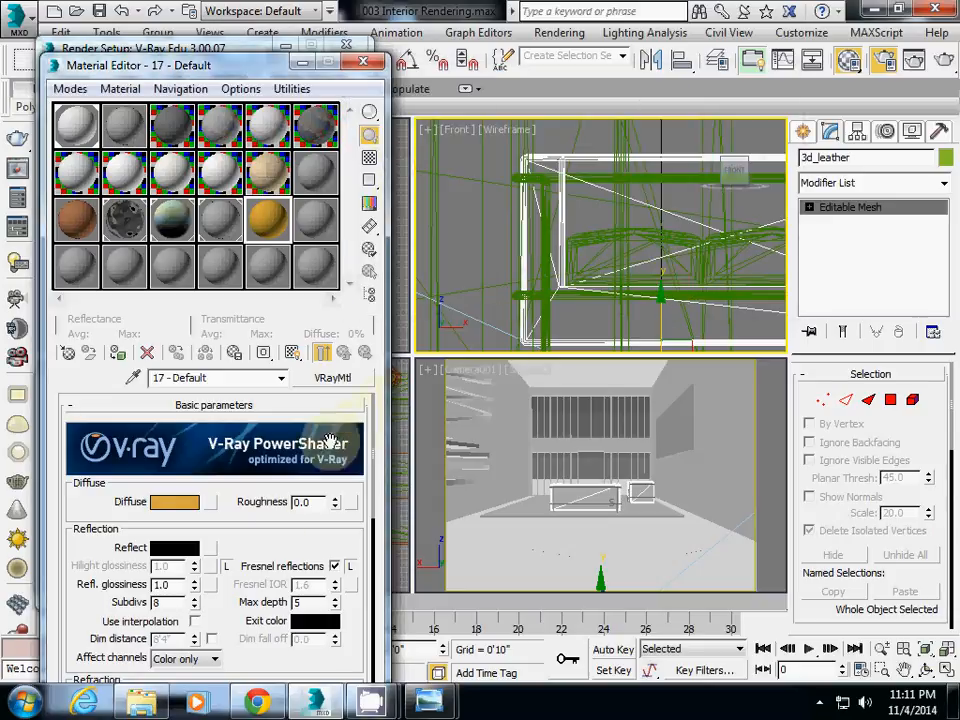
click(598, 510)
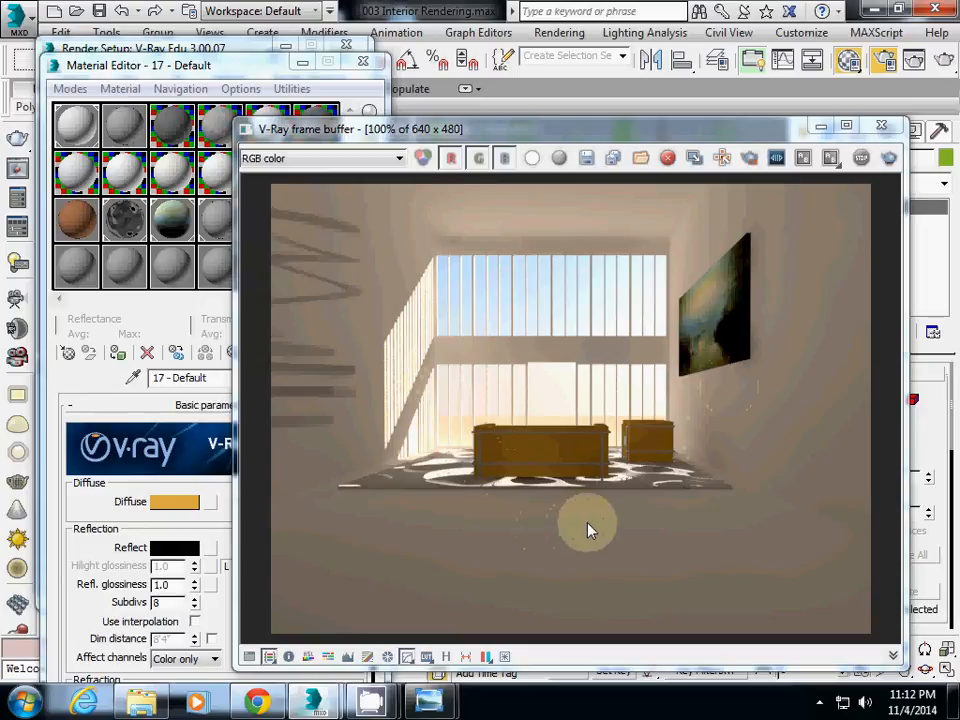
mouse_move(644, 504)
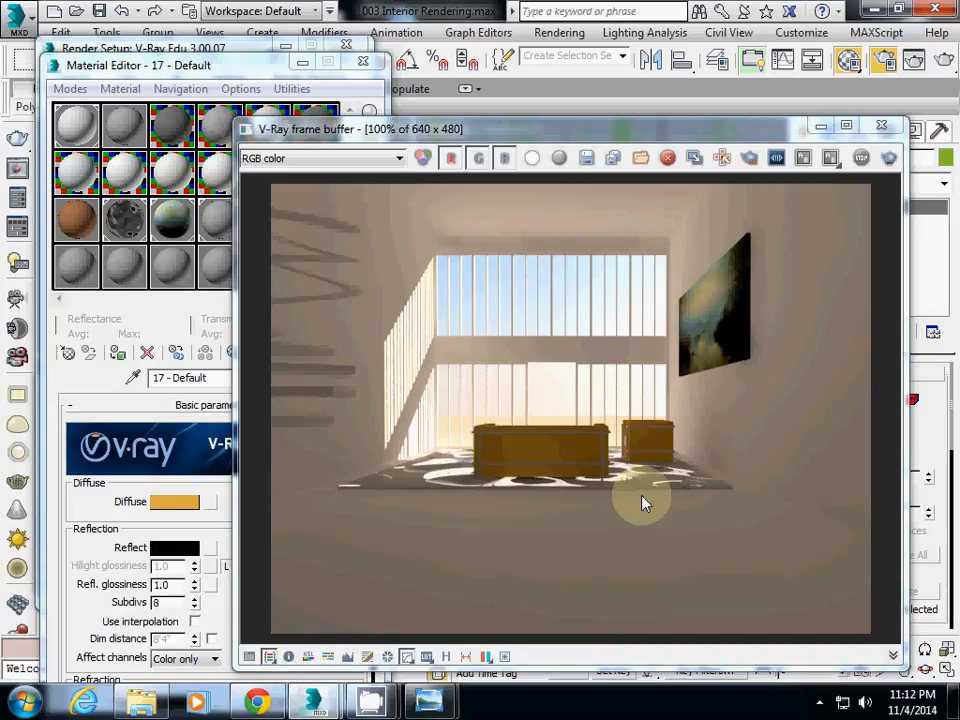
mouse_move(668, 478)
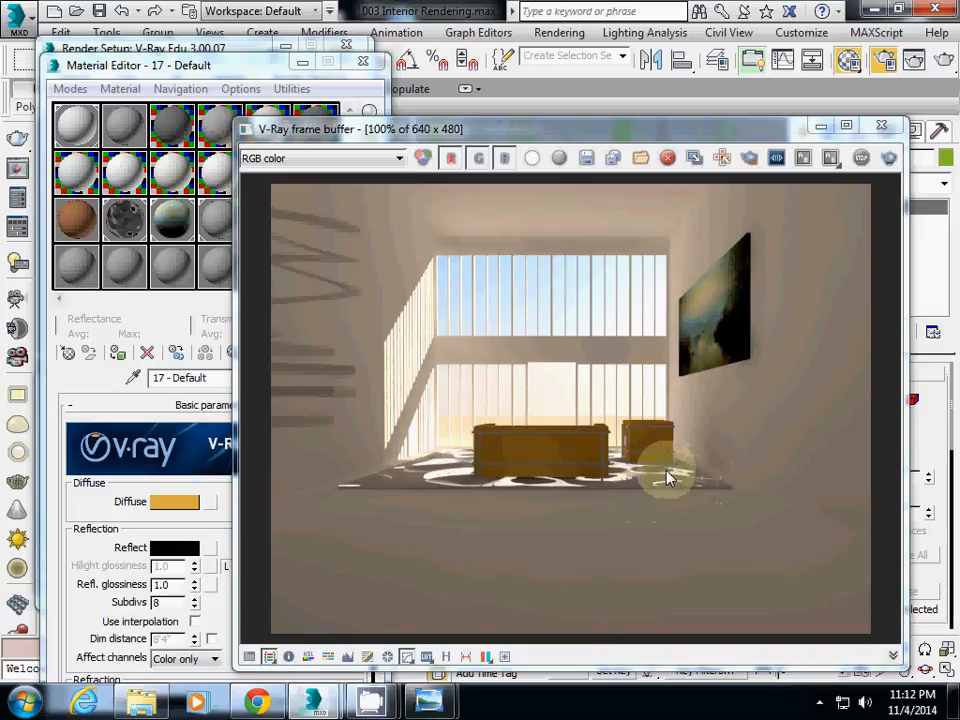